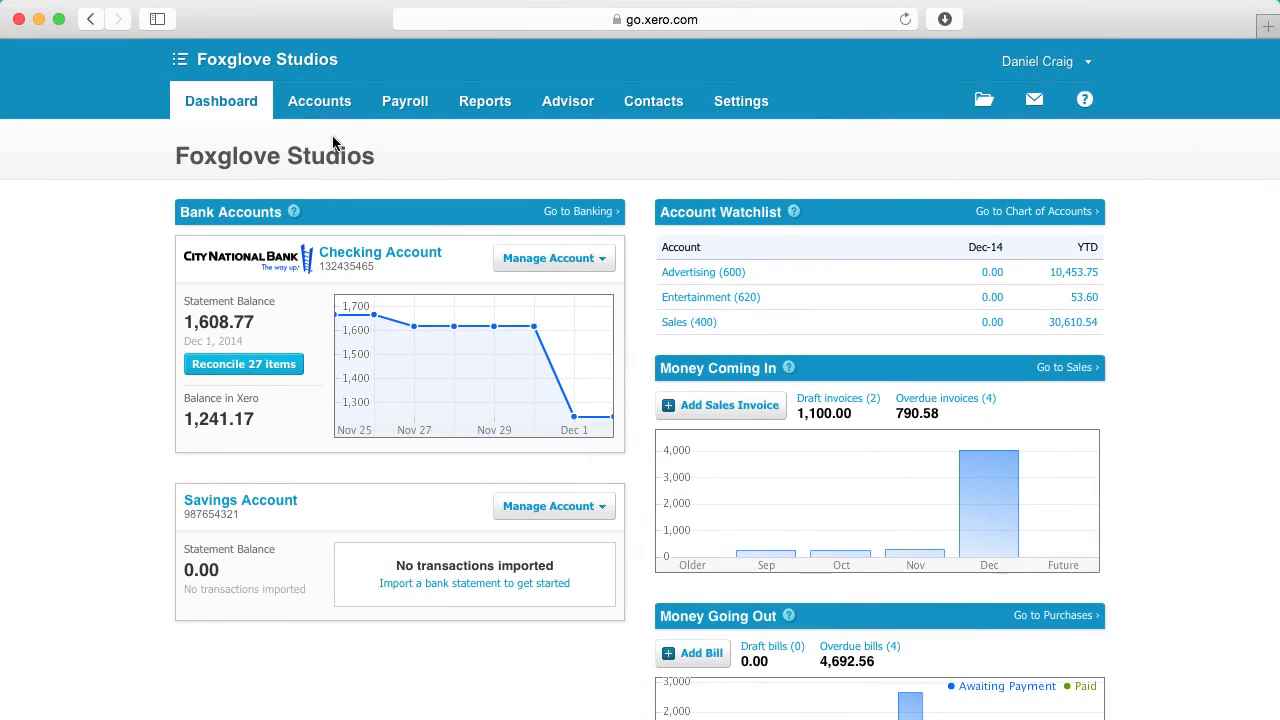
- From Accounts > Sales awaiting payment, open INV-0036 for Basket Case and show its Invoice Options
click(320, 100)
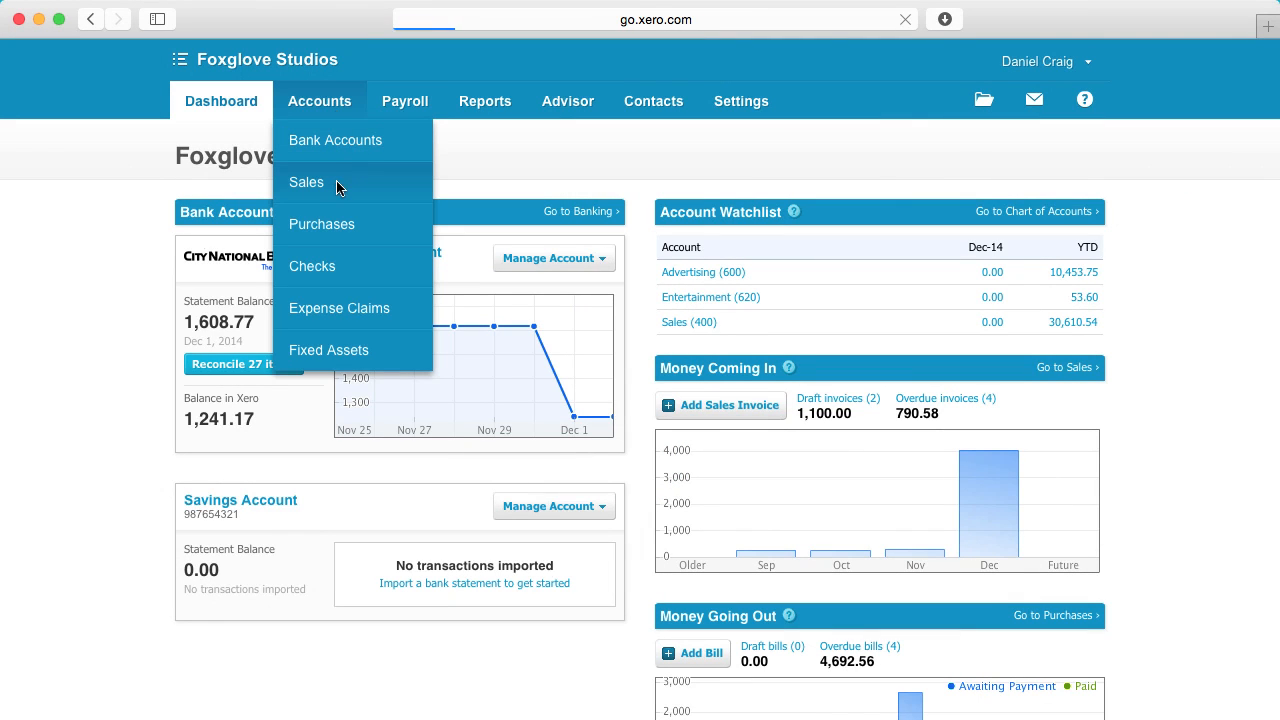
click(306, 182)
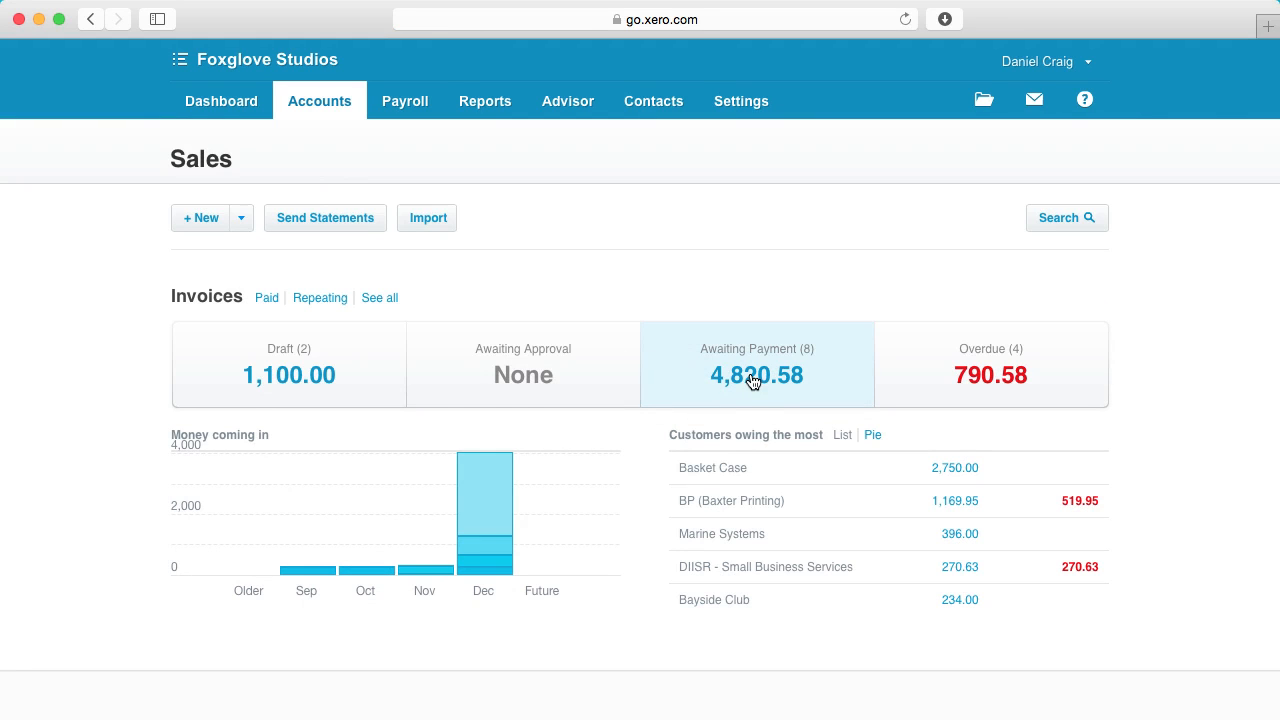
click(756, 376)
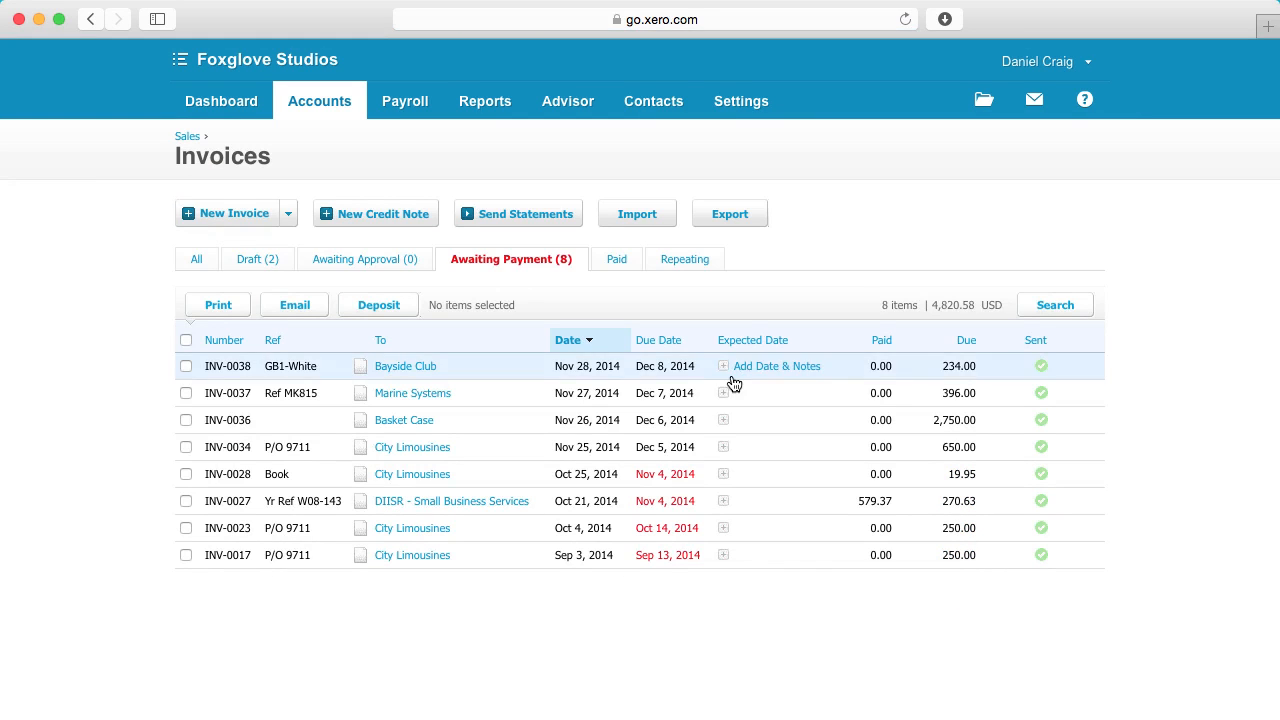
click(404, 420)
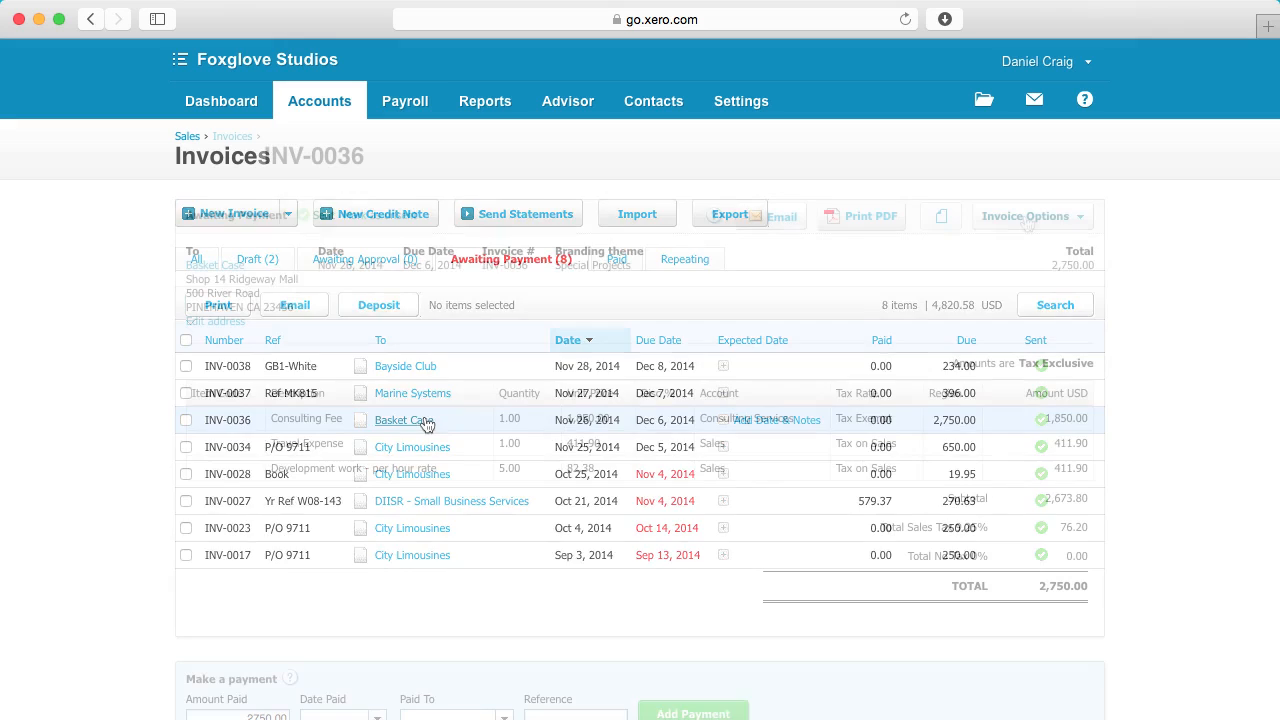
click(1030, 216)
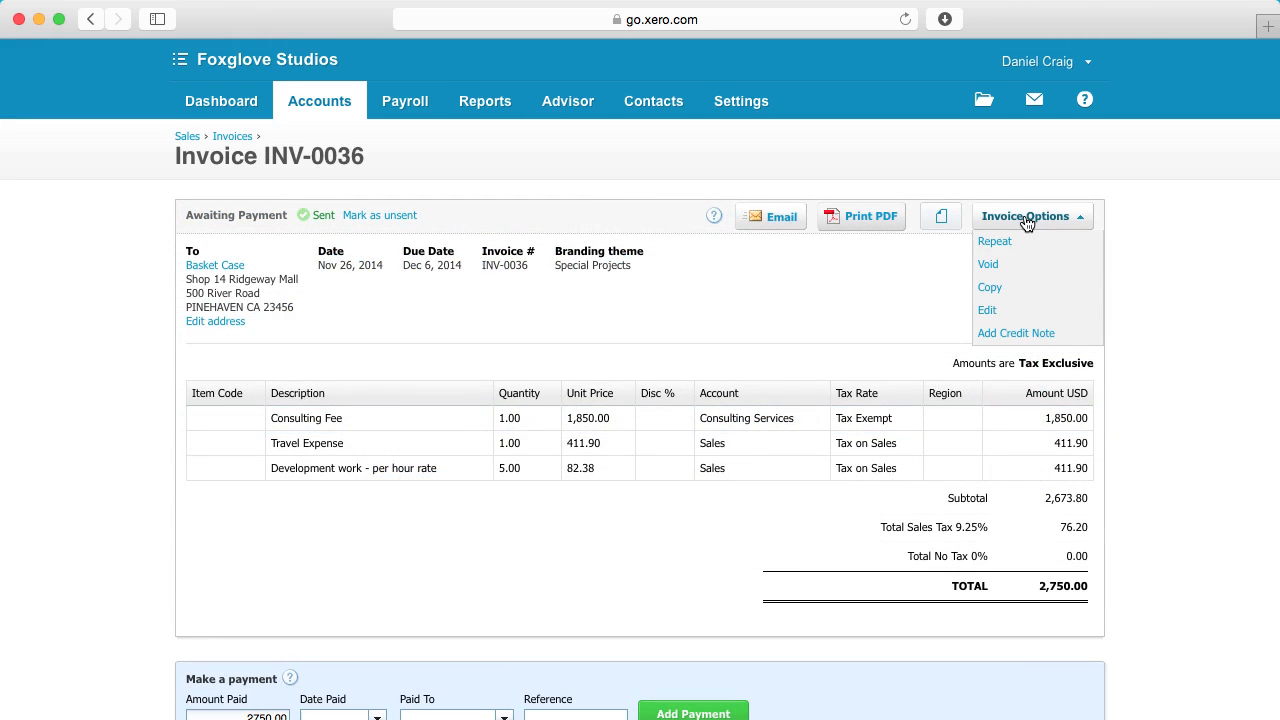
mouse_move(1030, 332)
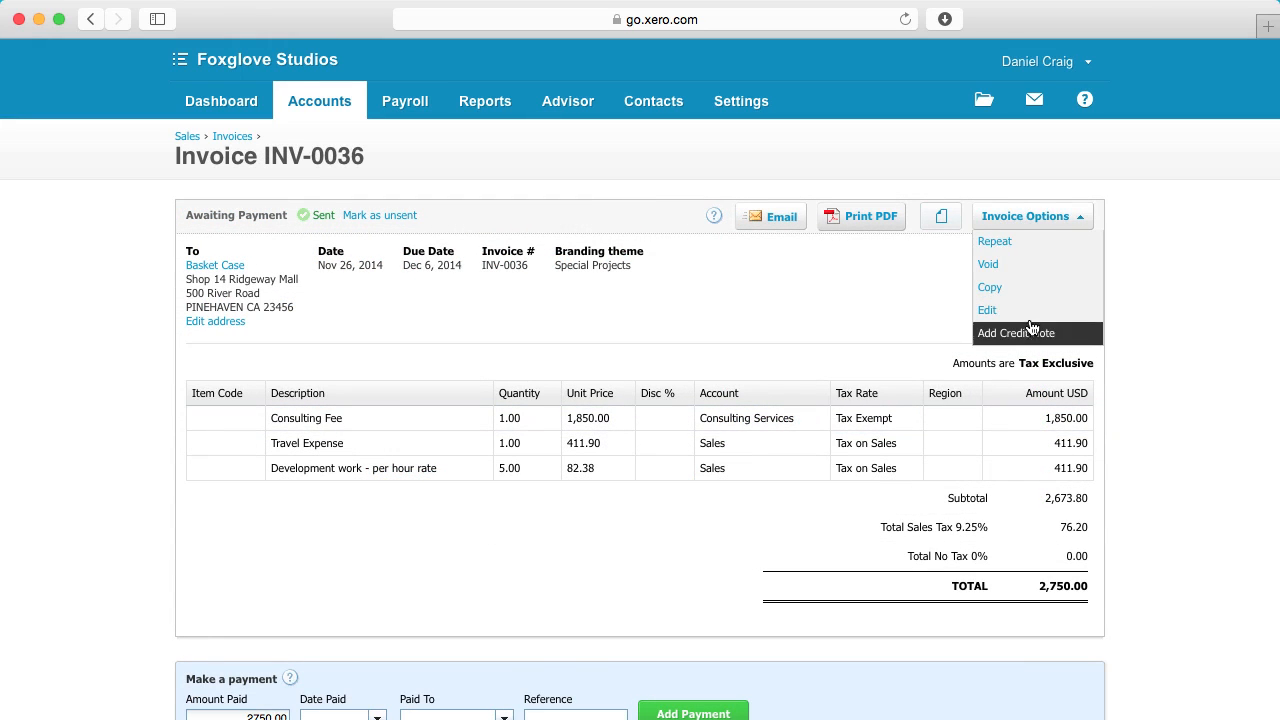
- Add a credit note from INV-0036 dated Dec 2, 2014, referenced 'Per joe smith', with Credit Note branding
click(1016, 332)
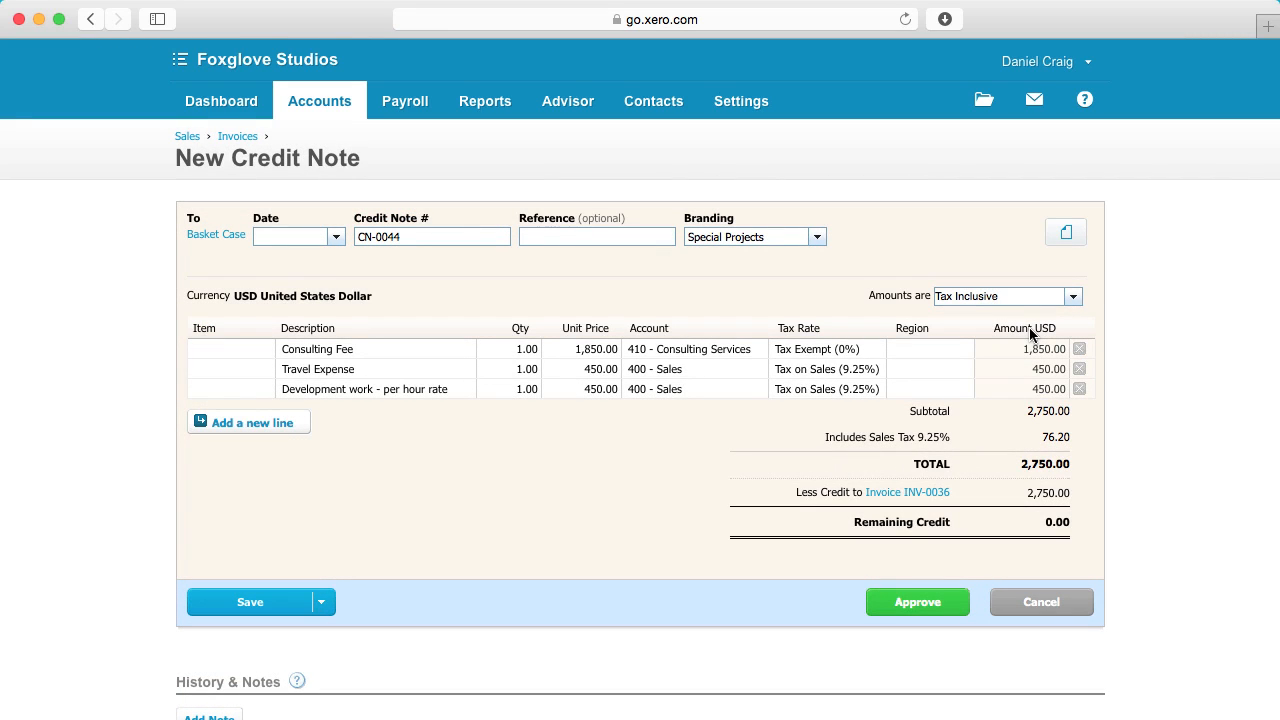
mouse_move(460, 270)
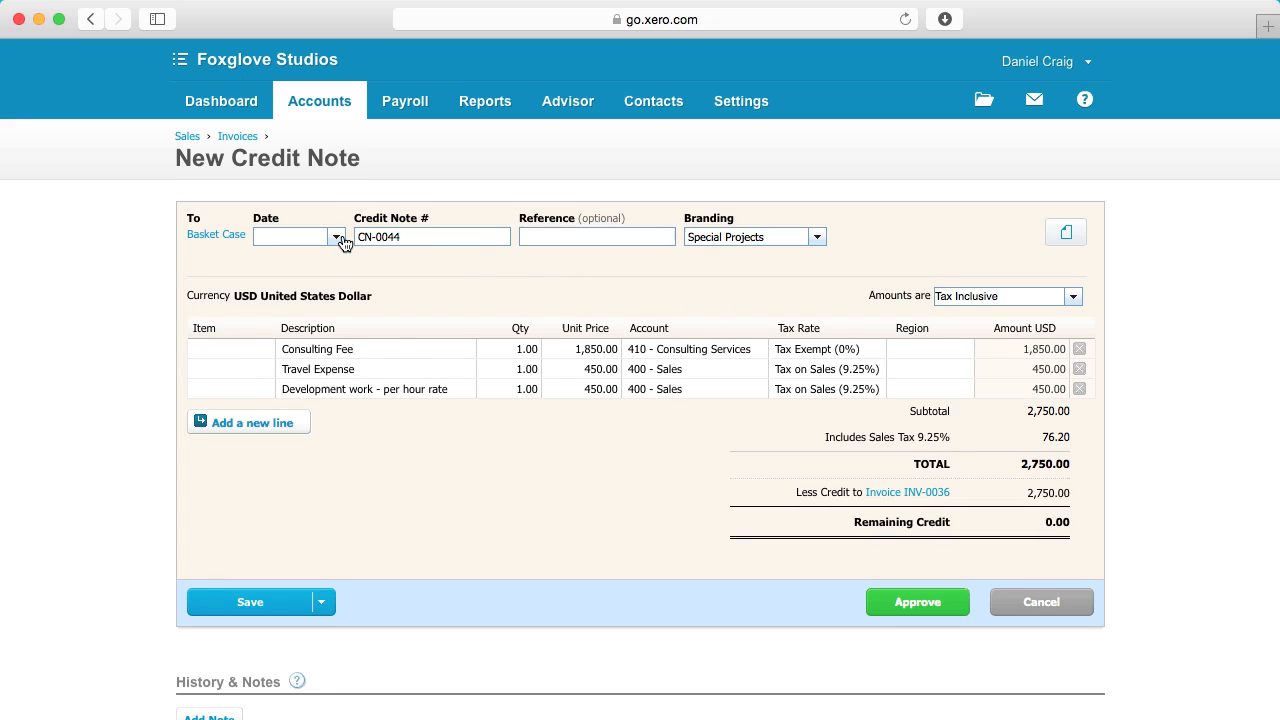
click(336, 236)
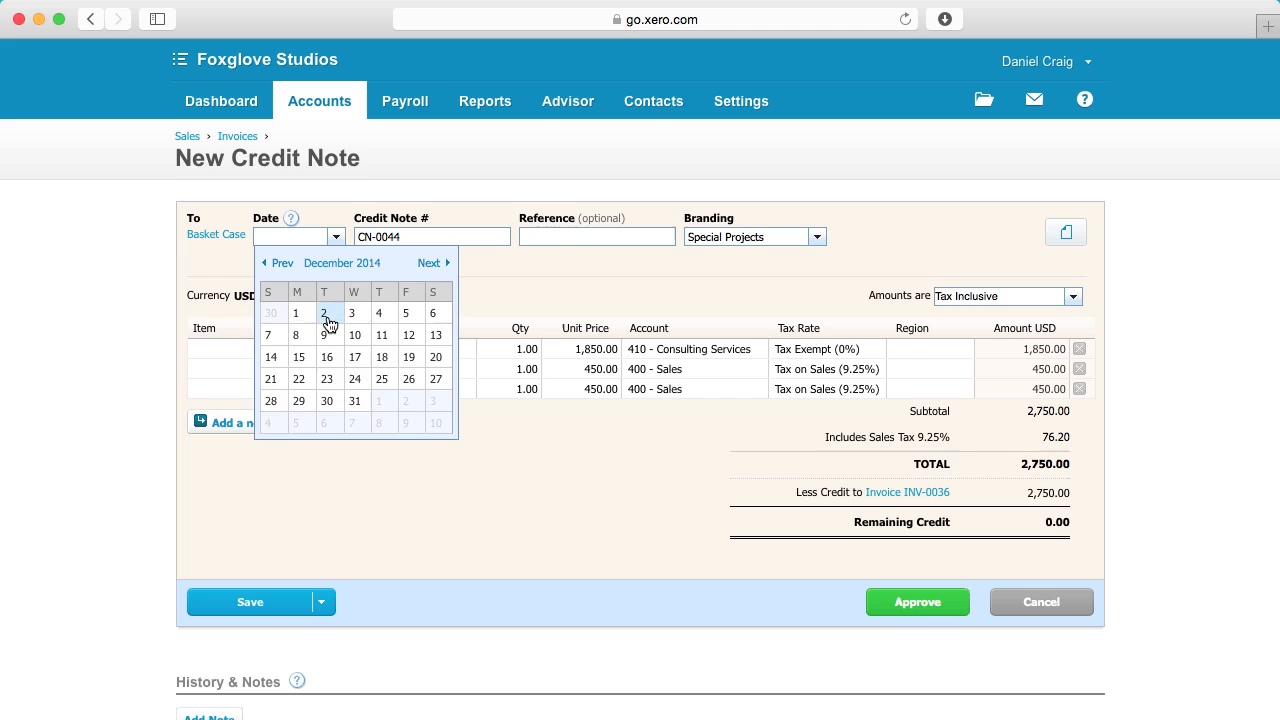
click(324, 312)
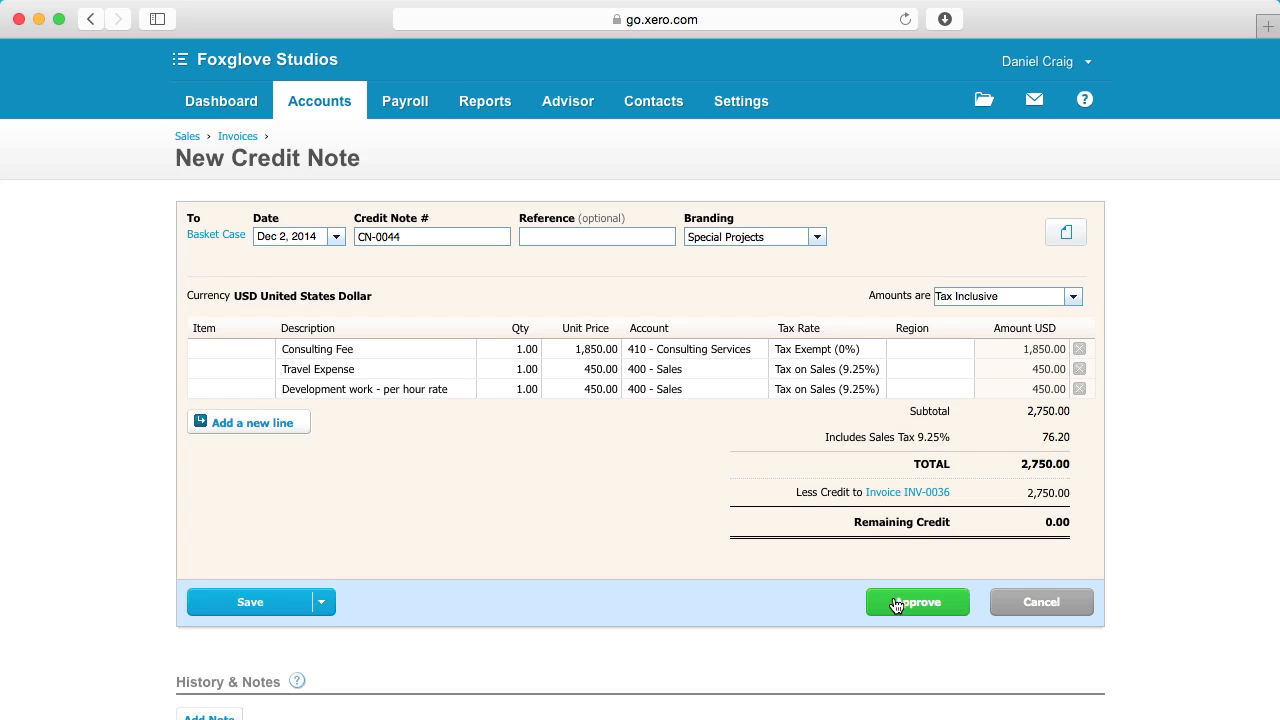
click(596, 236)
text(Per joe smith)
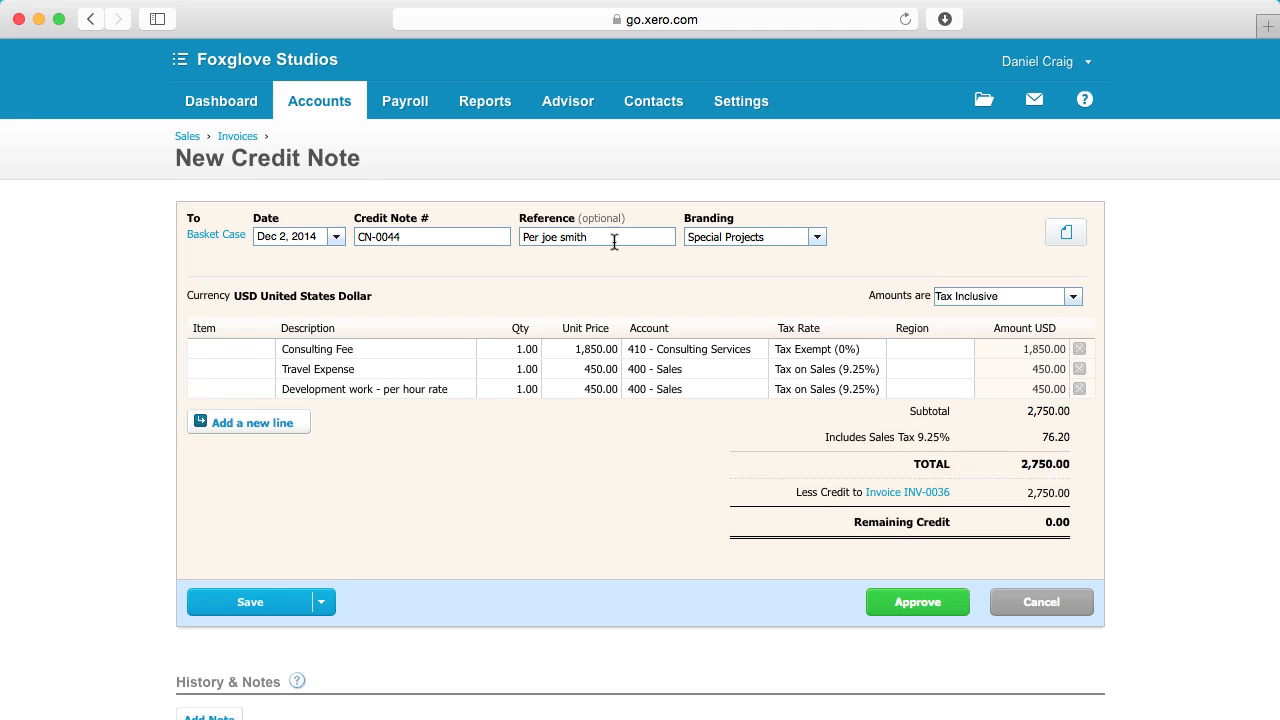
click(816, 236)
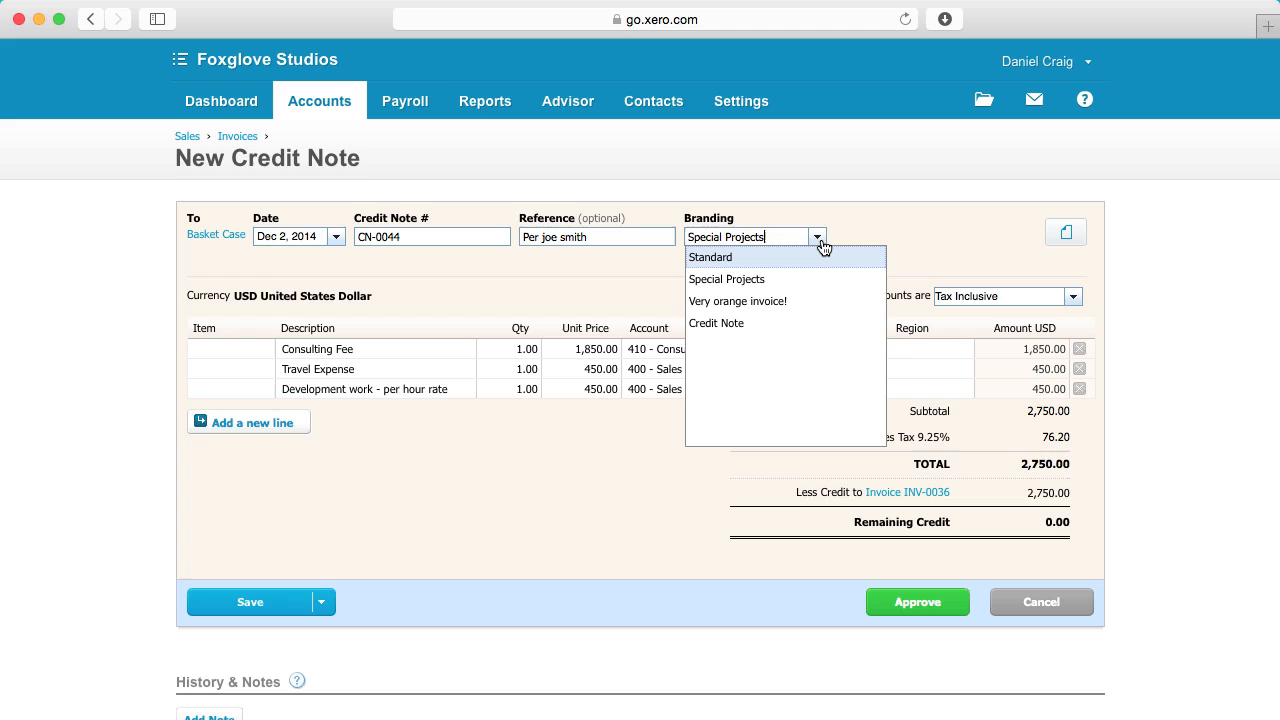
mouse_move(816, 330)
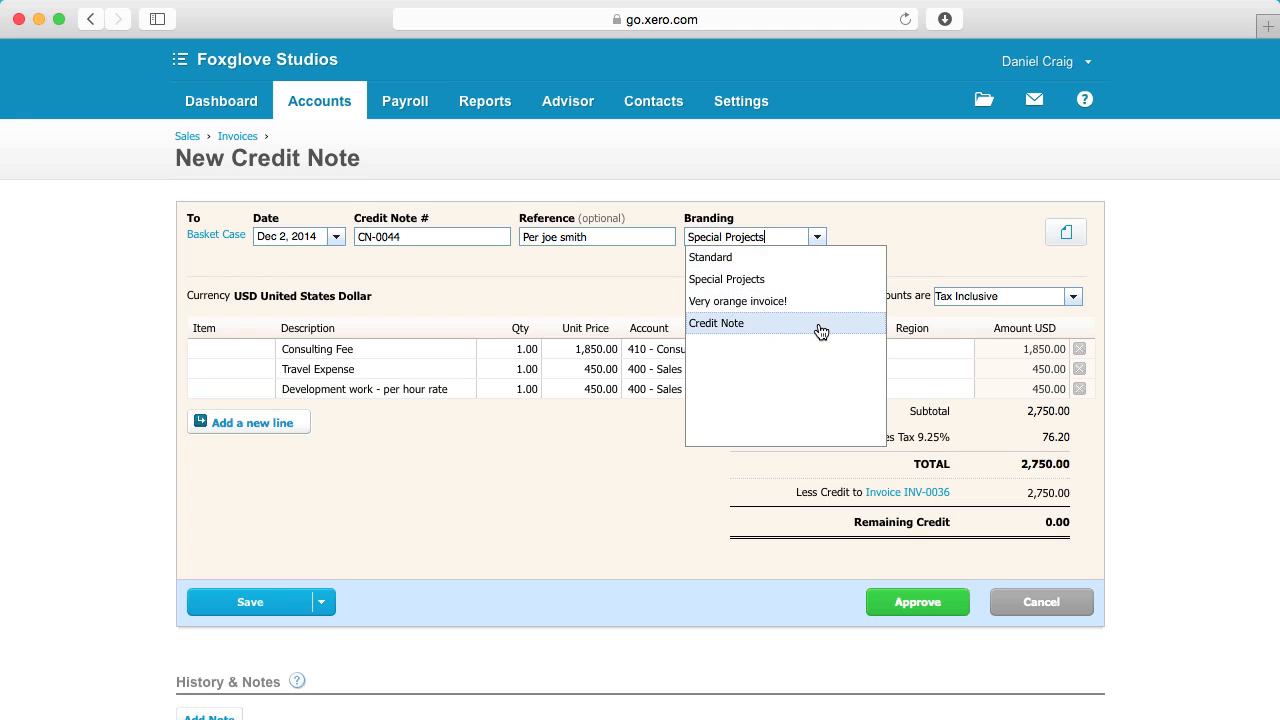
click(716, 324)
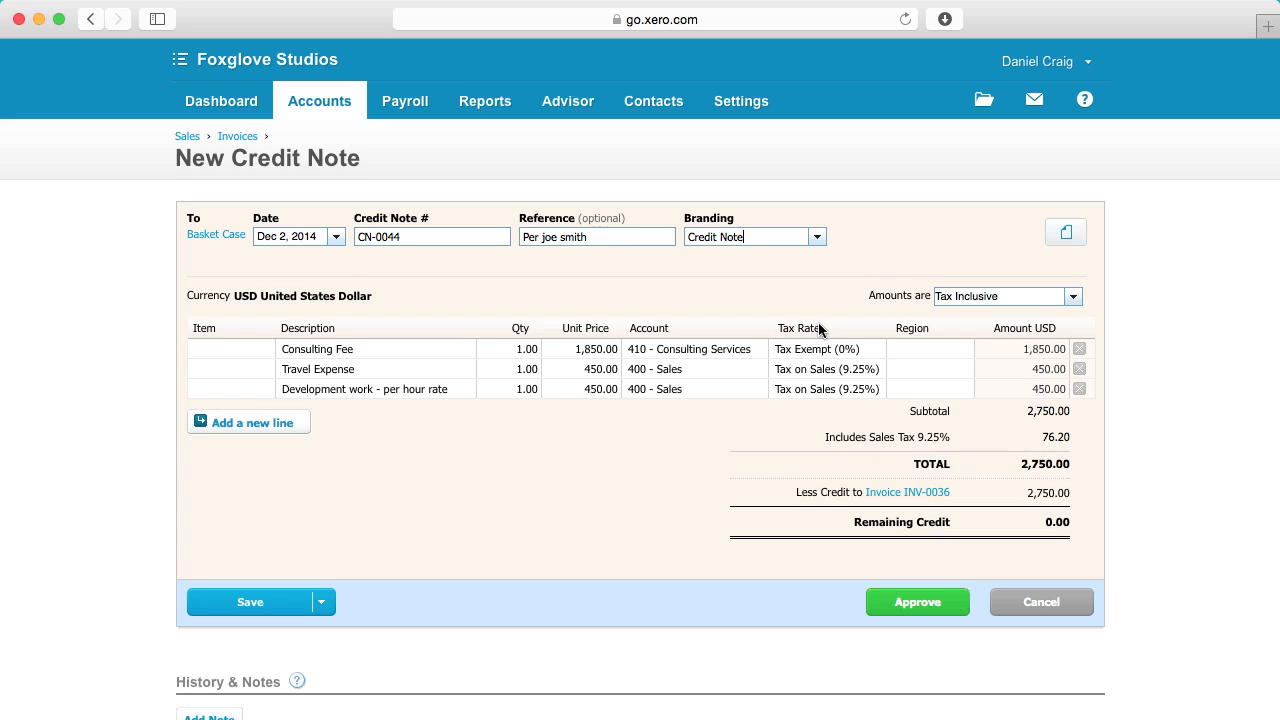
mouse_move(620, 352)
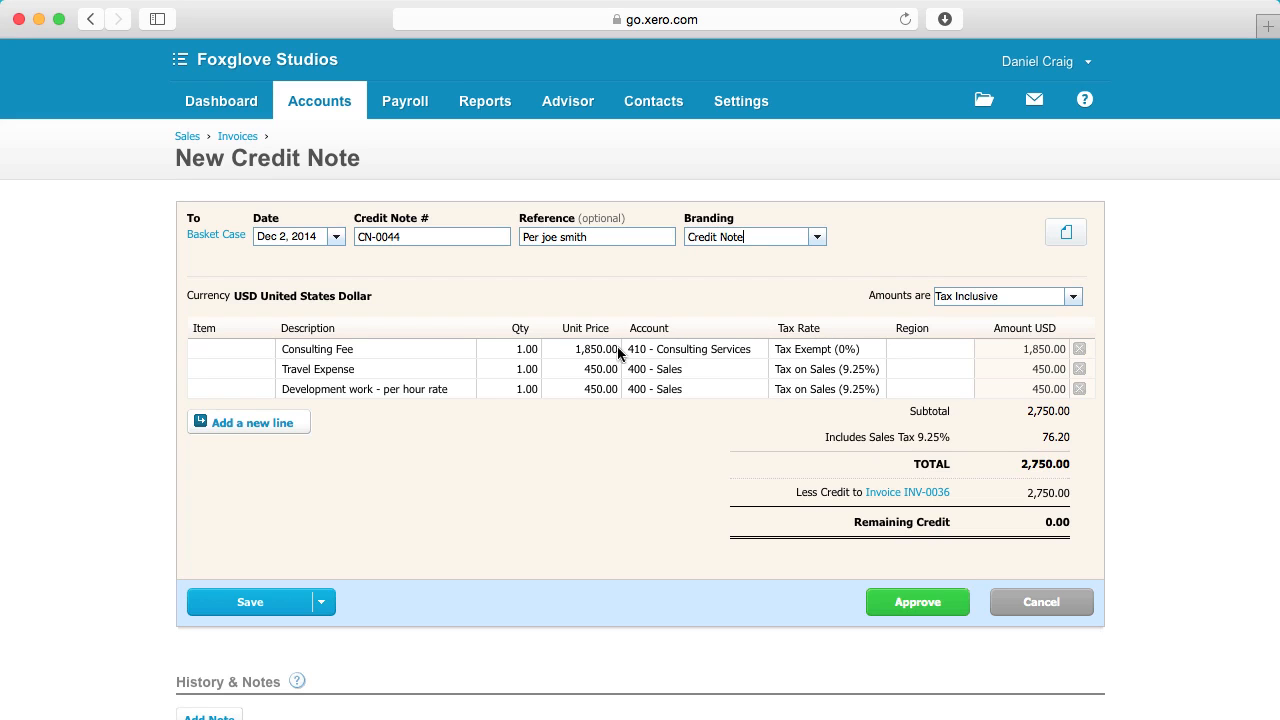
- Set the Consulting Fee price to 250, remove the Travel Expense and Development work lines, and approve
click(584, 348)
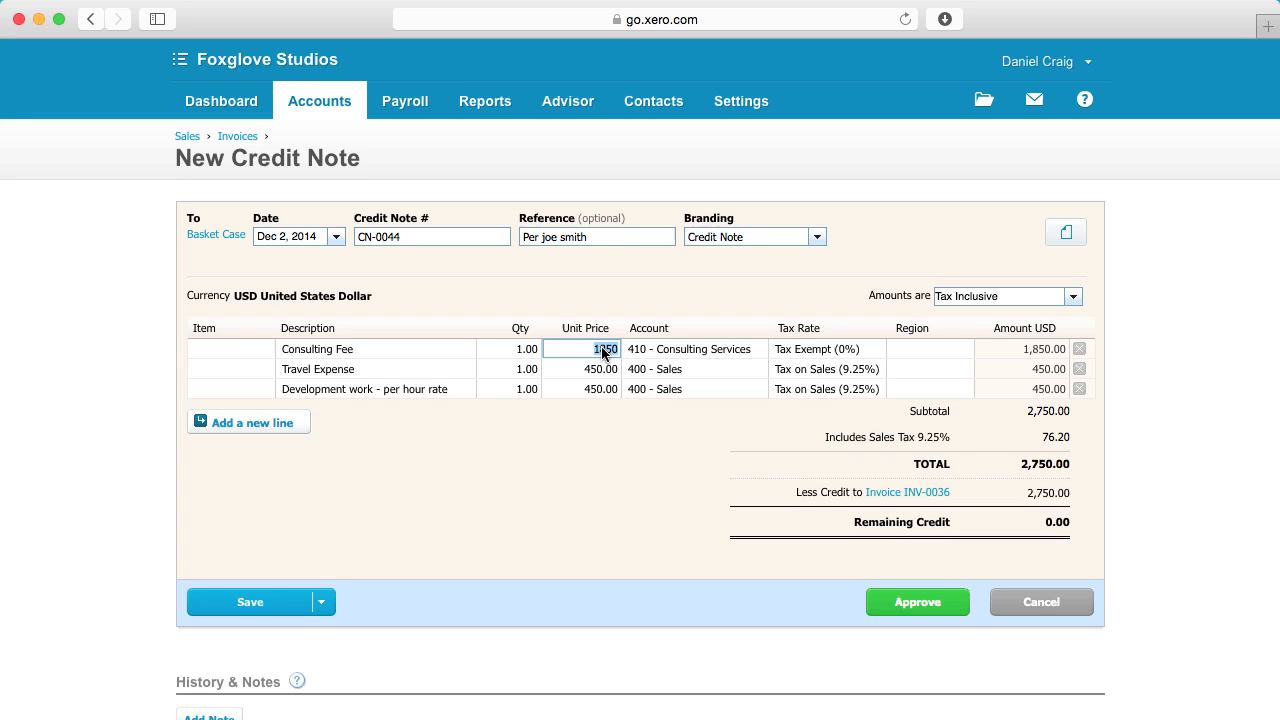
text(250.00)
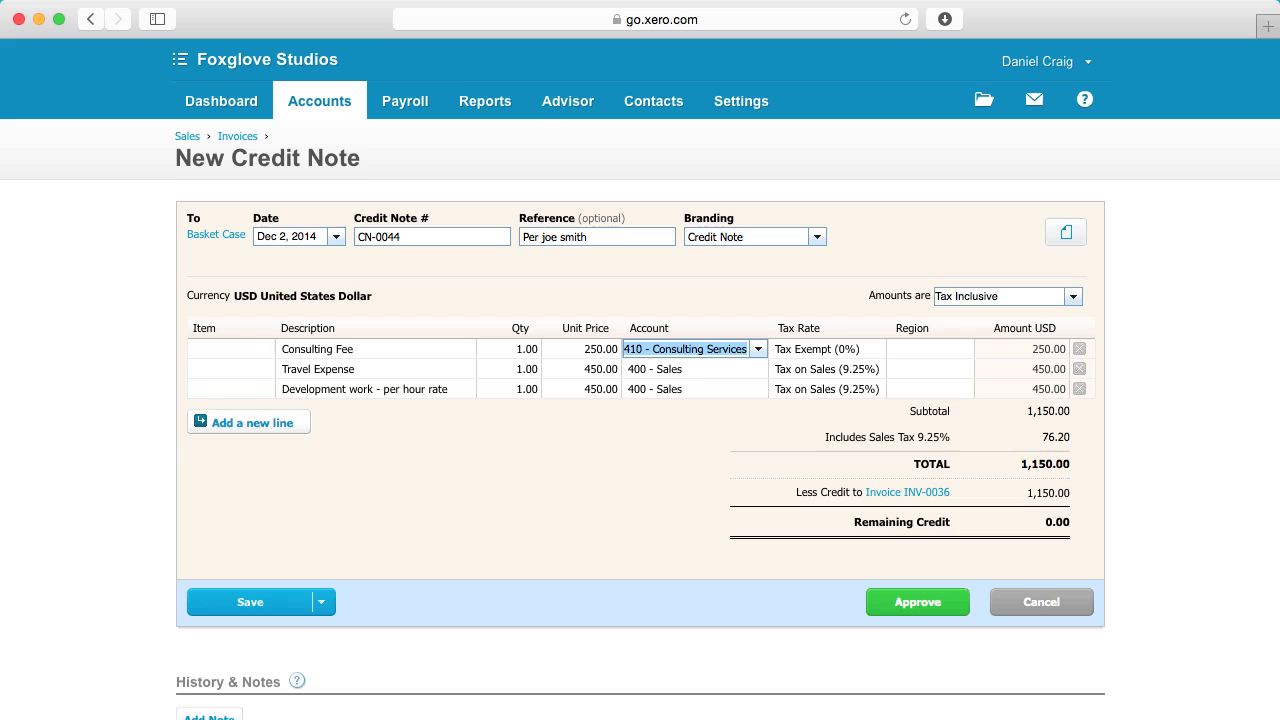
mouse_move(744, 376)
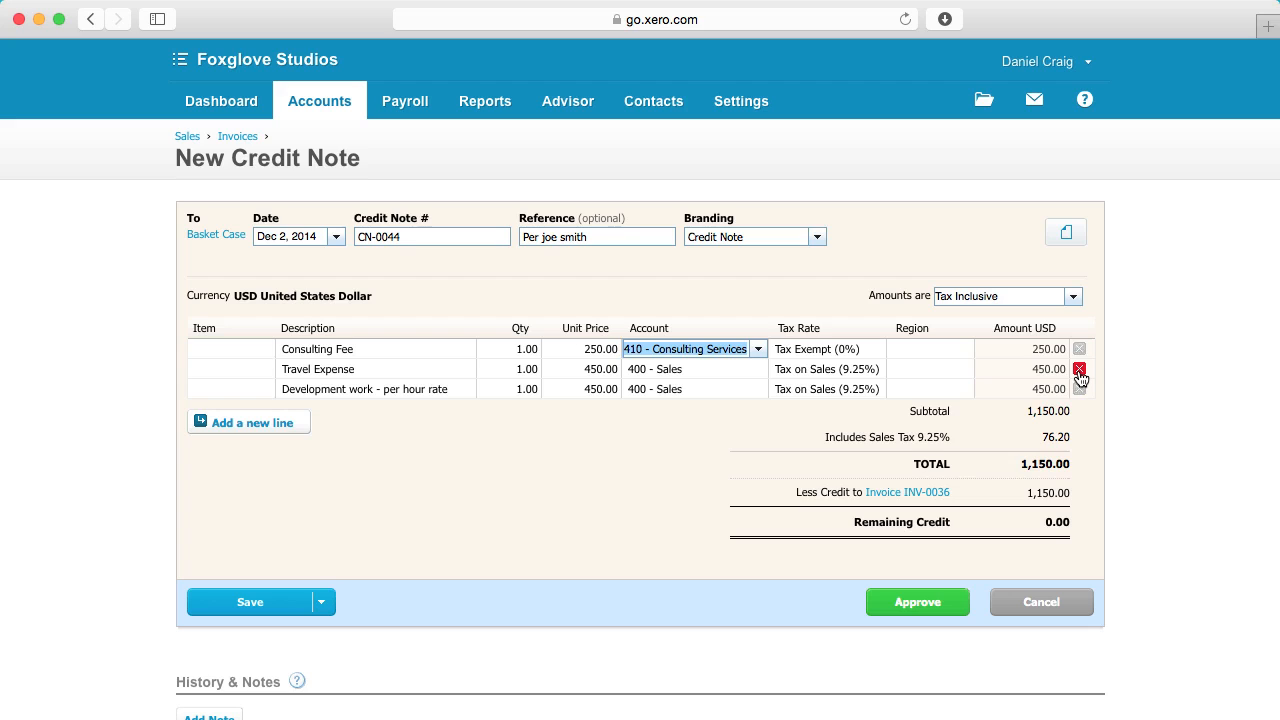
click(1080, 370)
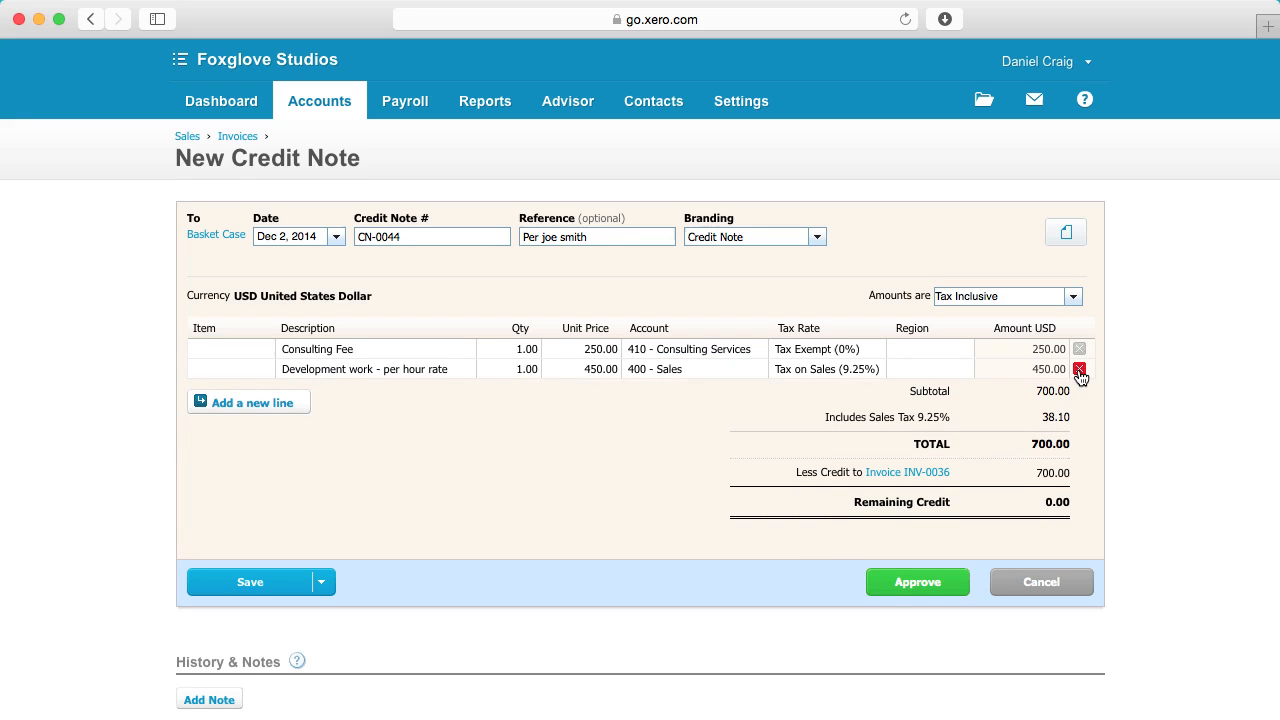
click(1080, 368)
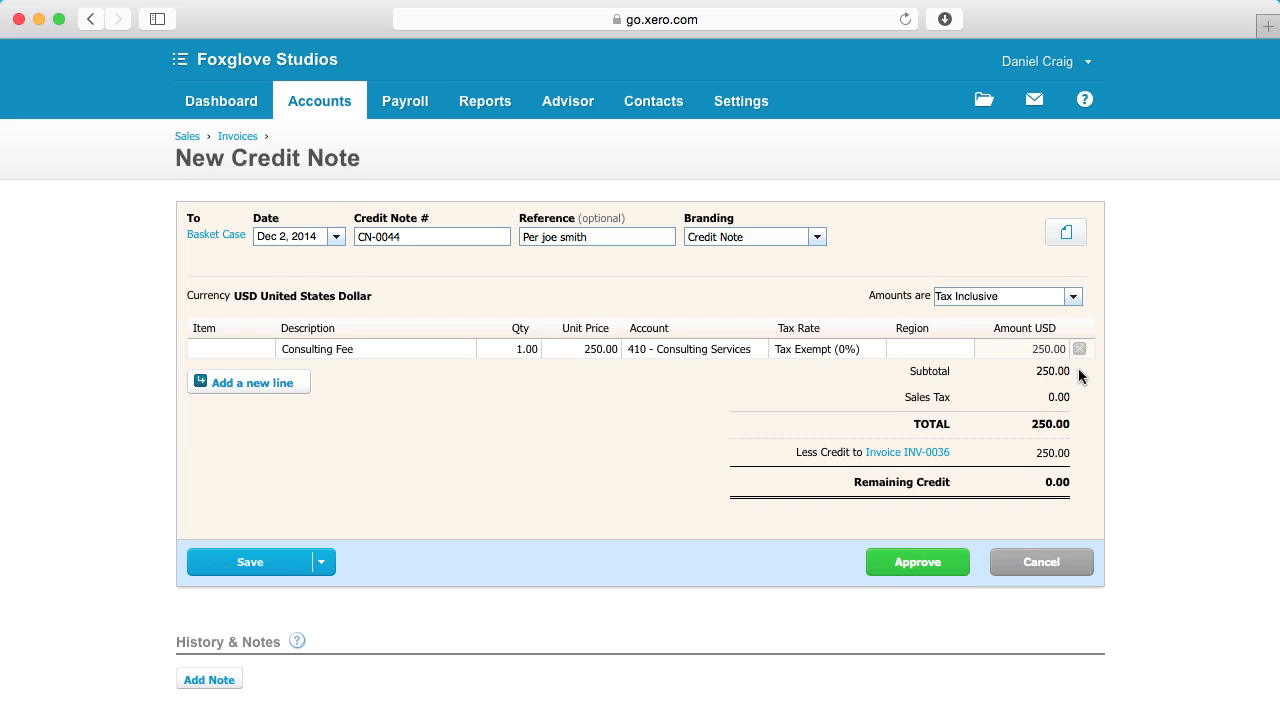
mouse_move(920, 556)
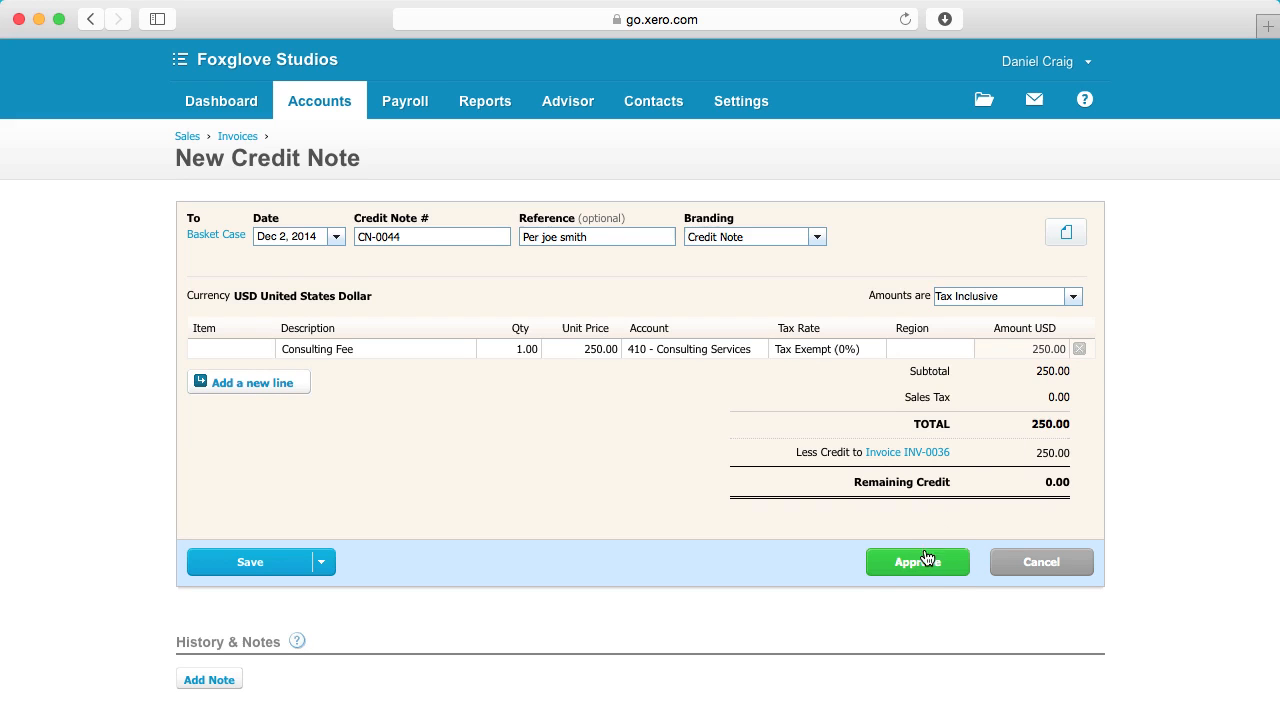
click(916, 562)
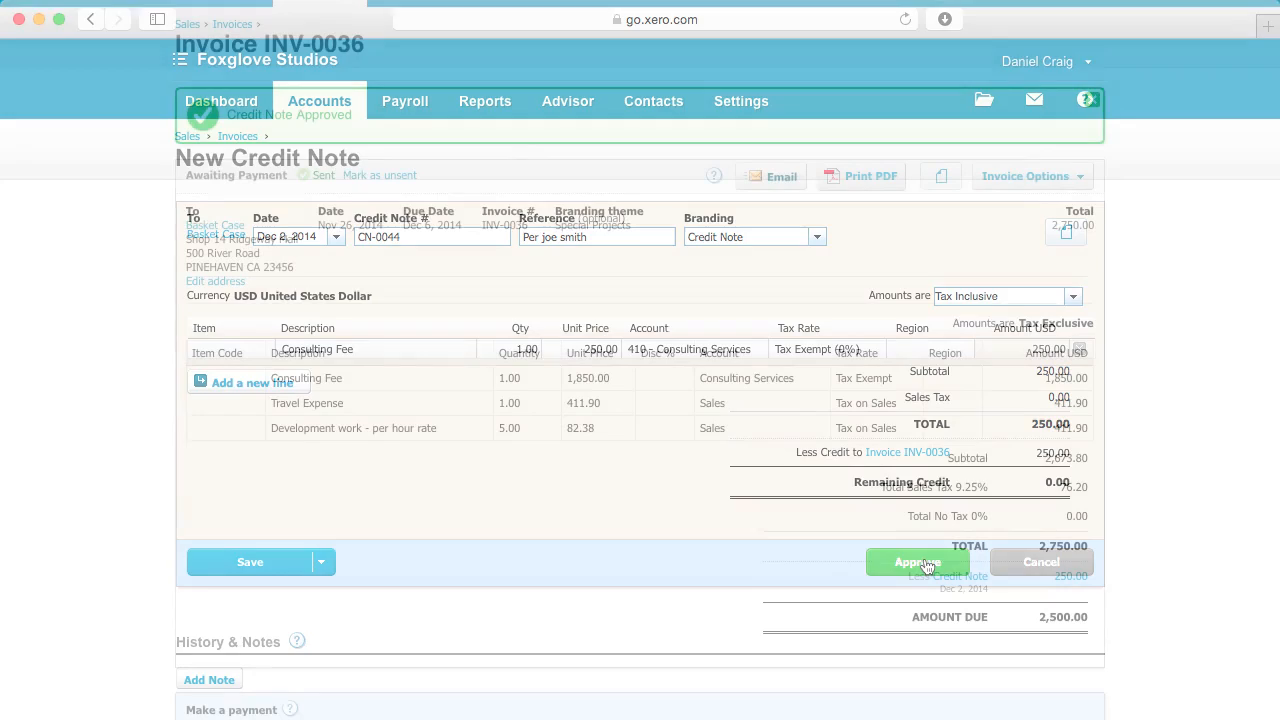
- Confirm the approval so INV-0036 shows 250.00 credited and 2,500.00 due
click(916, 562)
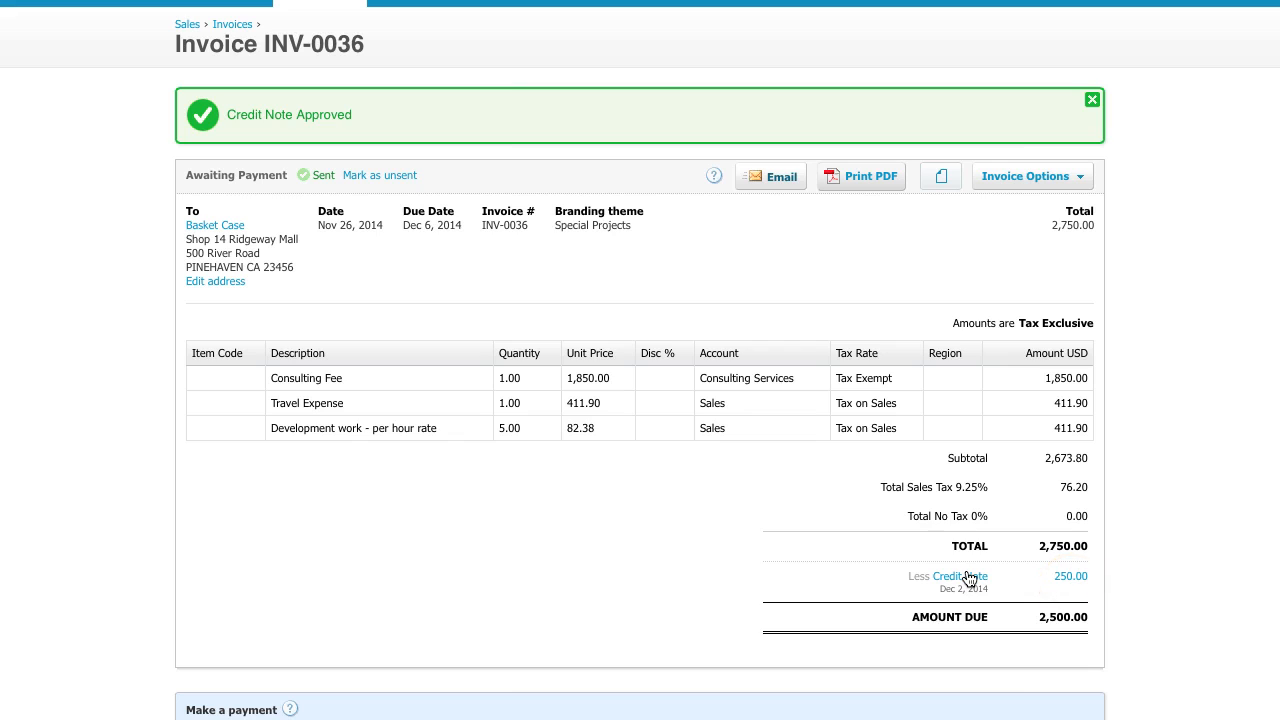
mouse_move(784, 190)
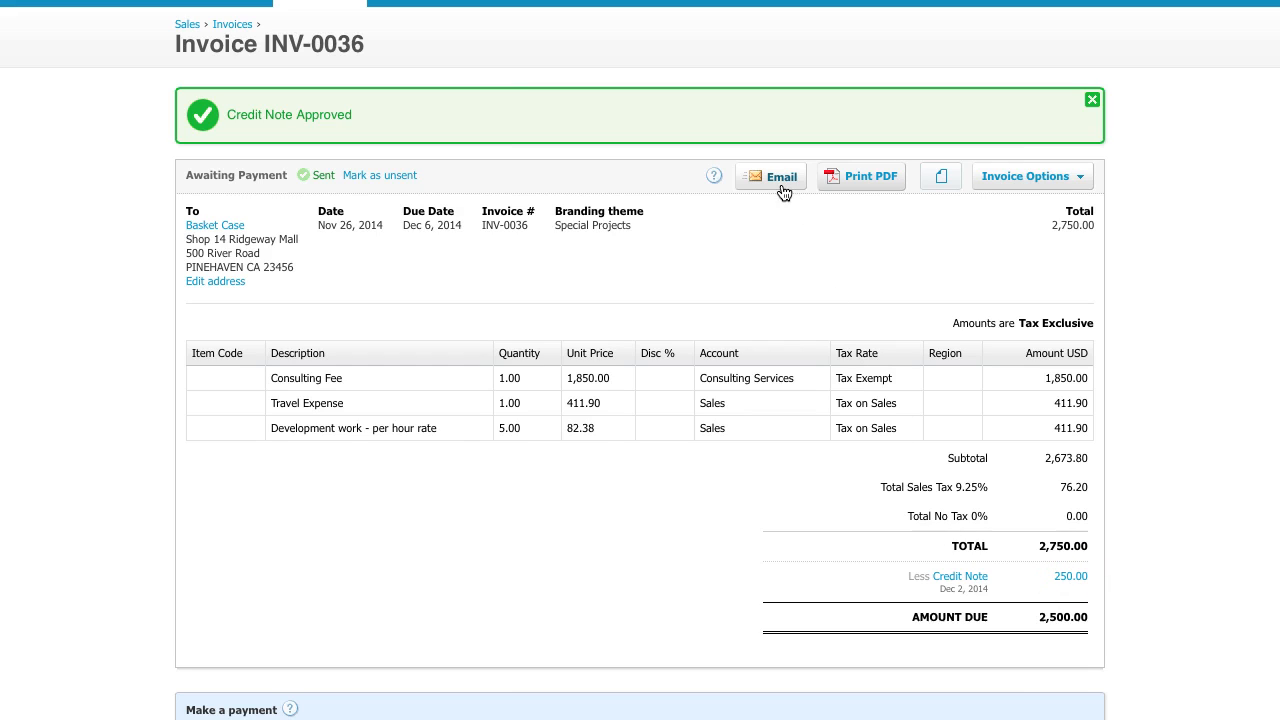
mouse_move(876, 192)
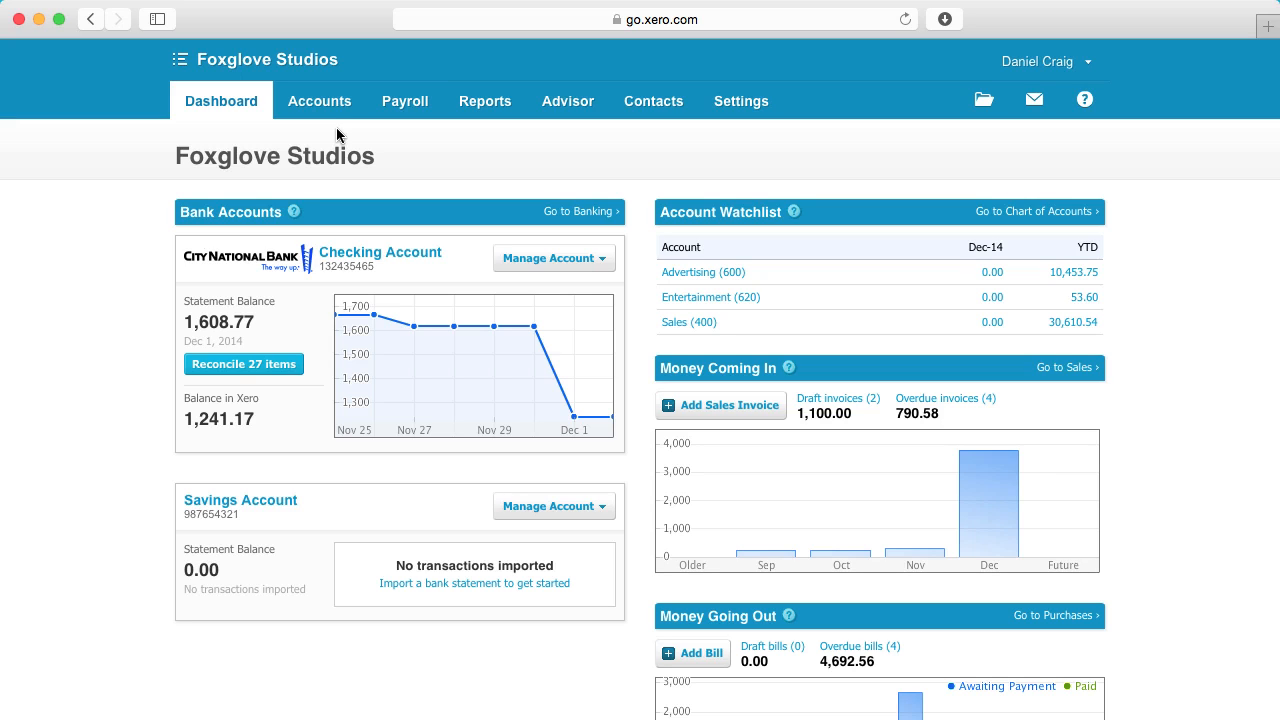
- From Sales, create standalone credit note CN-0045 for BP (Baxter Printing), 250.00 Advertising Rebate dated Dec 2, 2014, and approve it
click(320, 100)
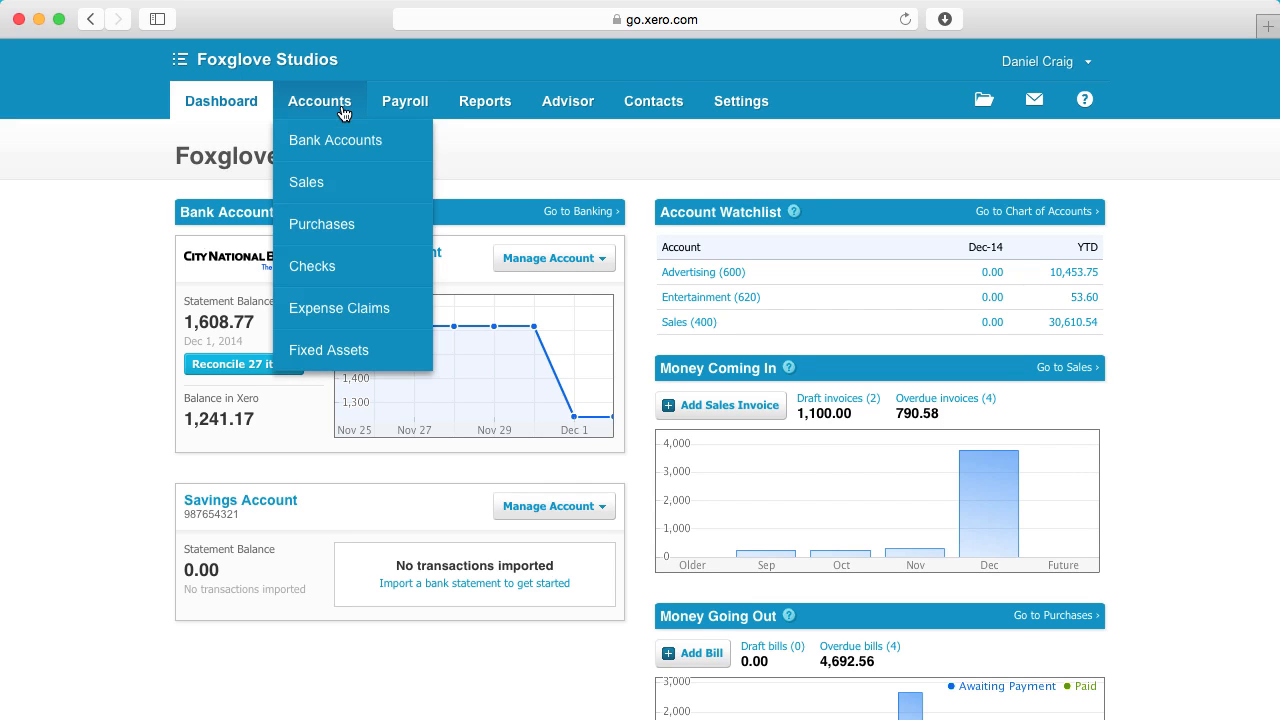
click(306, 182)
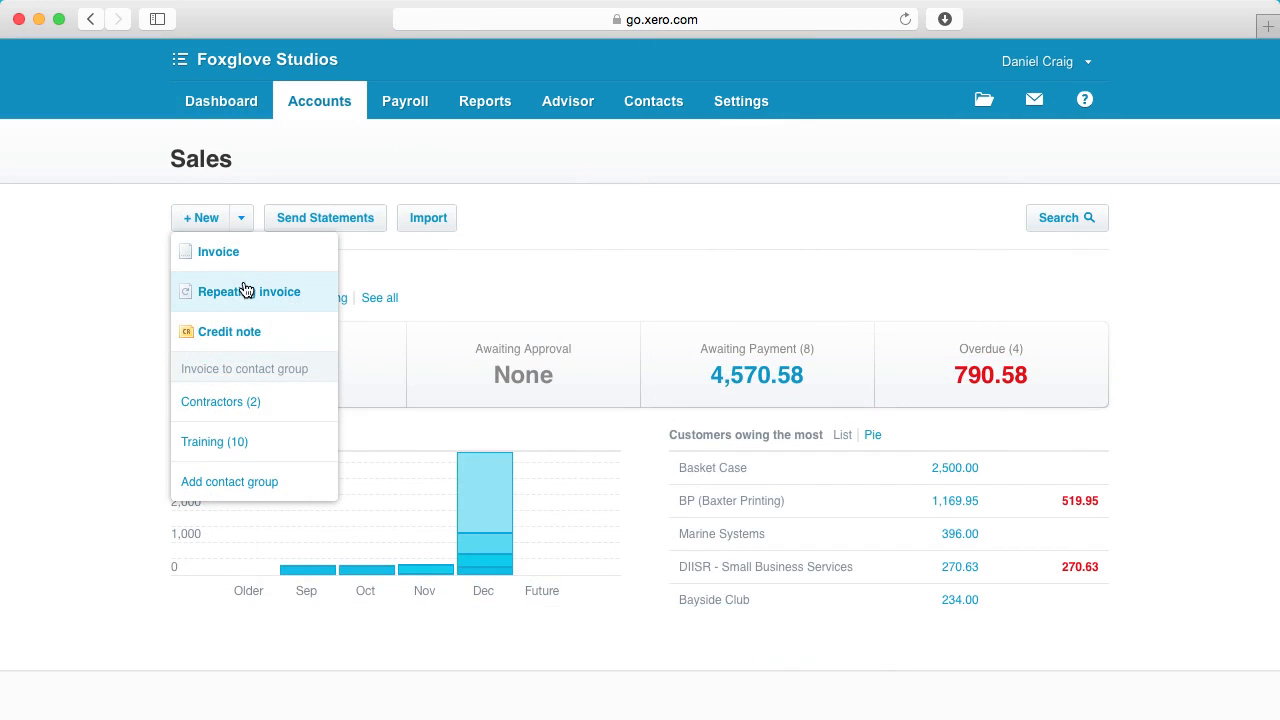
mouse_move(250, 340)
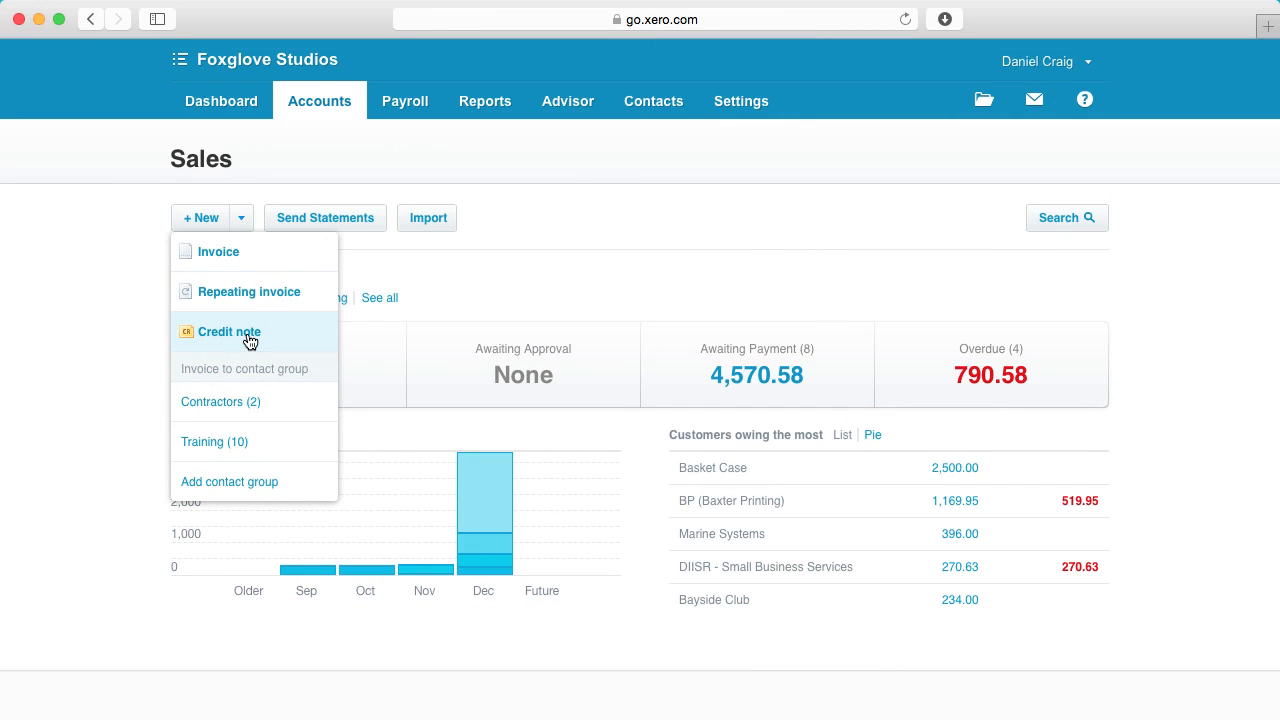
click(230, 332)
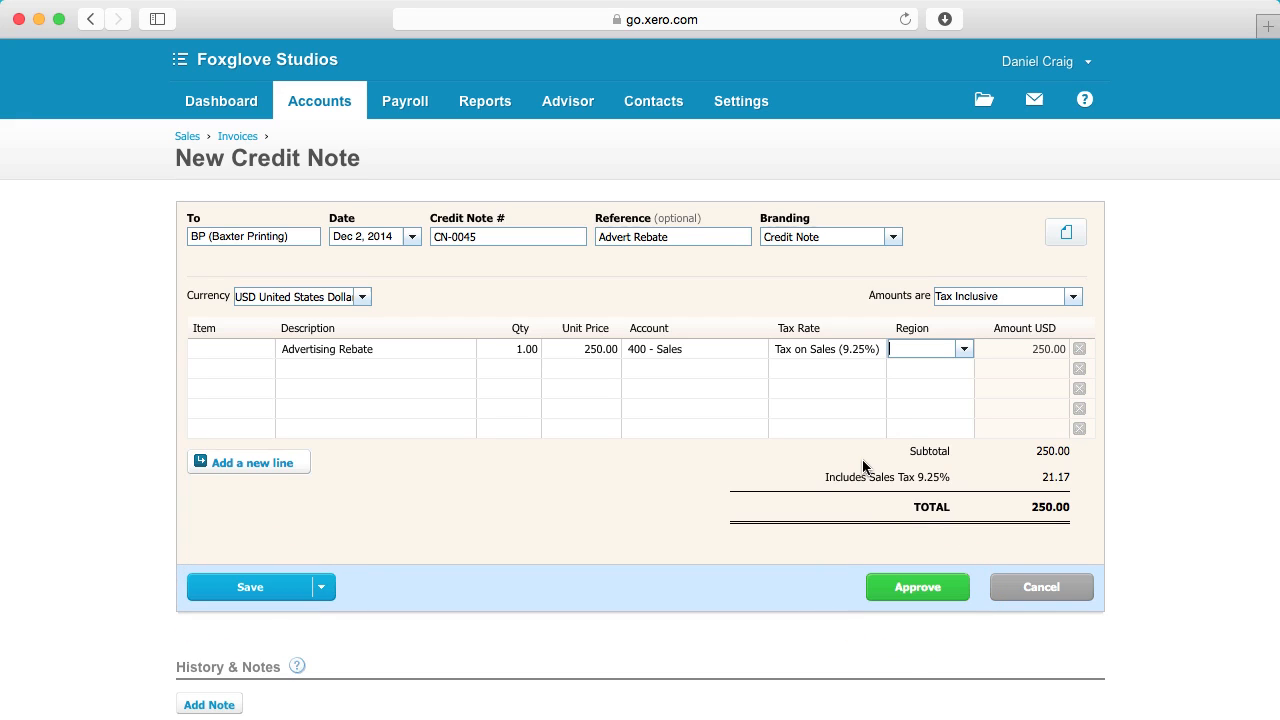
mouse_move(888, 560)
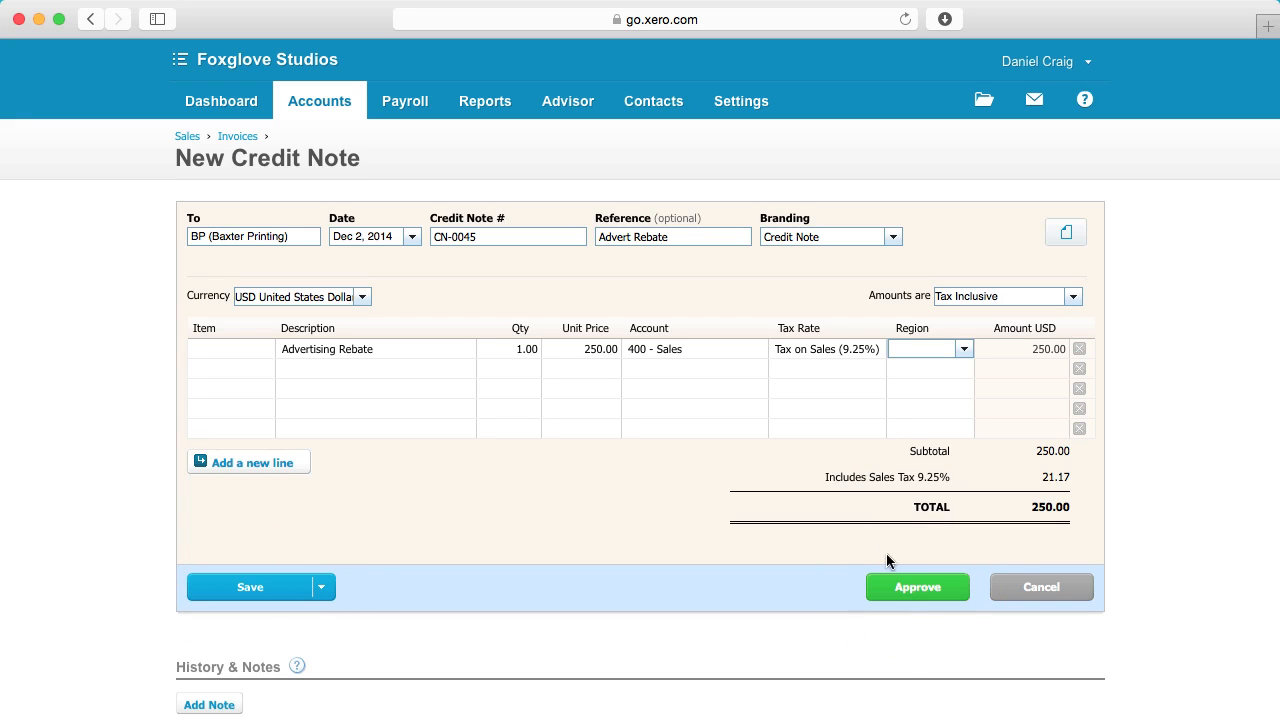
click(916, 588)
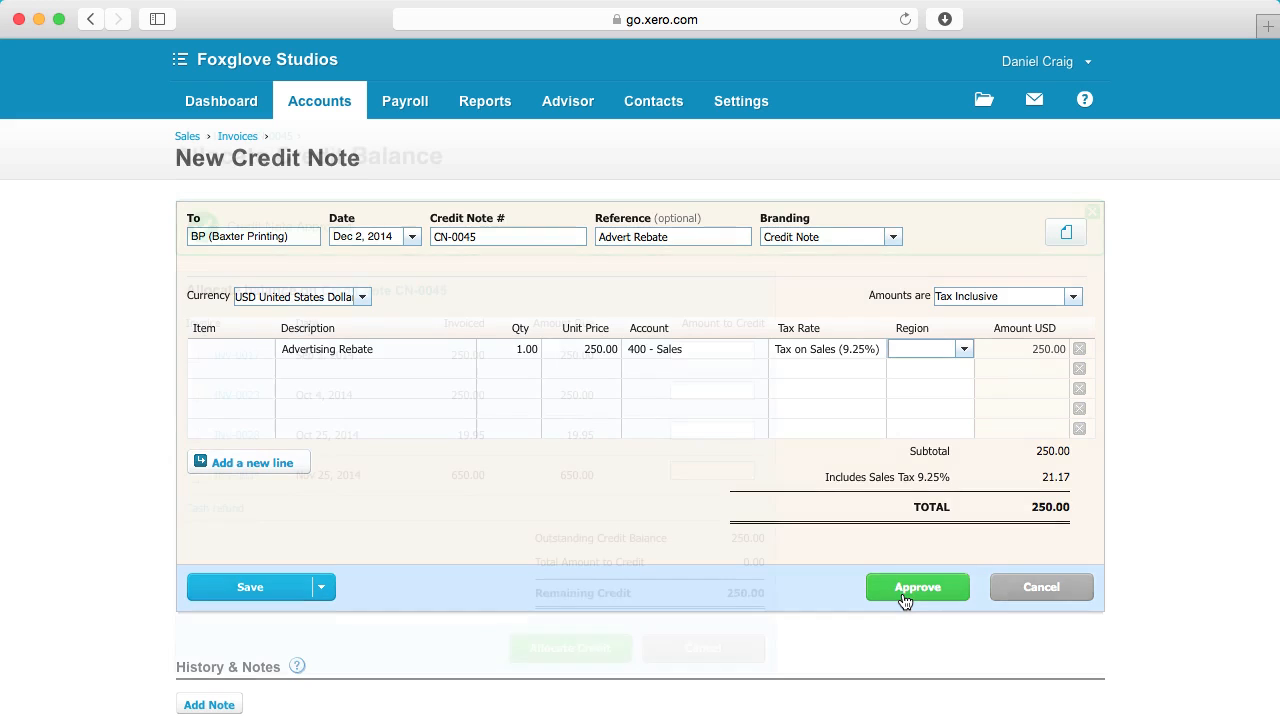
- Cancel the Allocate Credit Balance page to view CN-0045 awaiting payment at 250.00
click(916, 588)
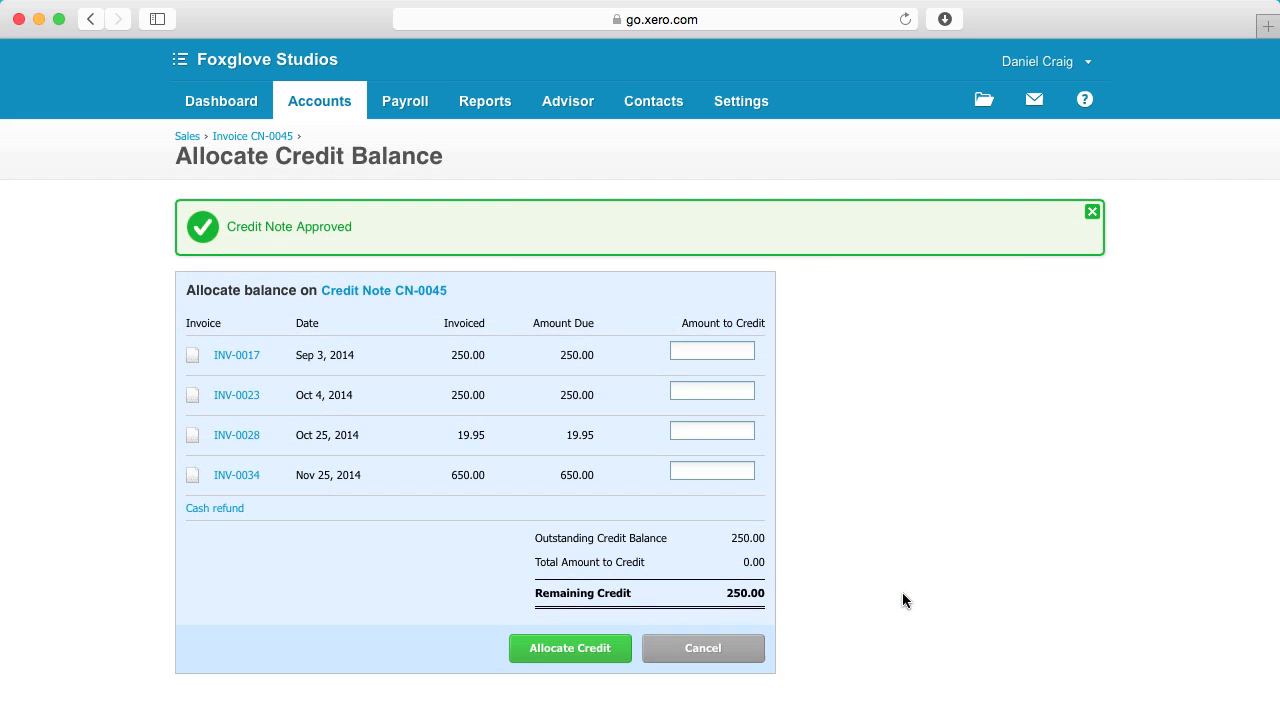
mouse_move(872, 604)
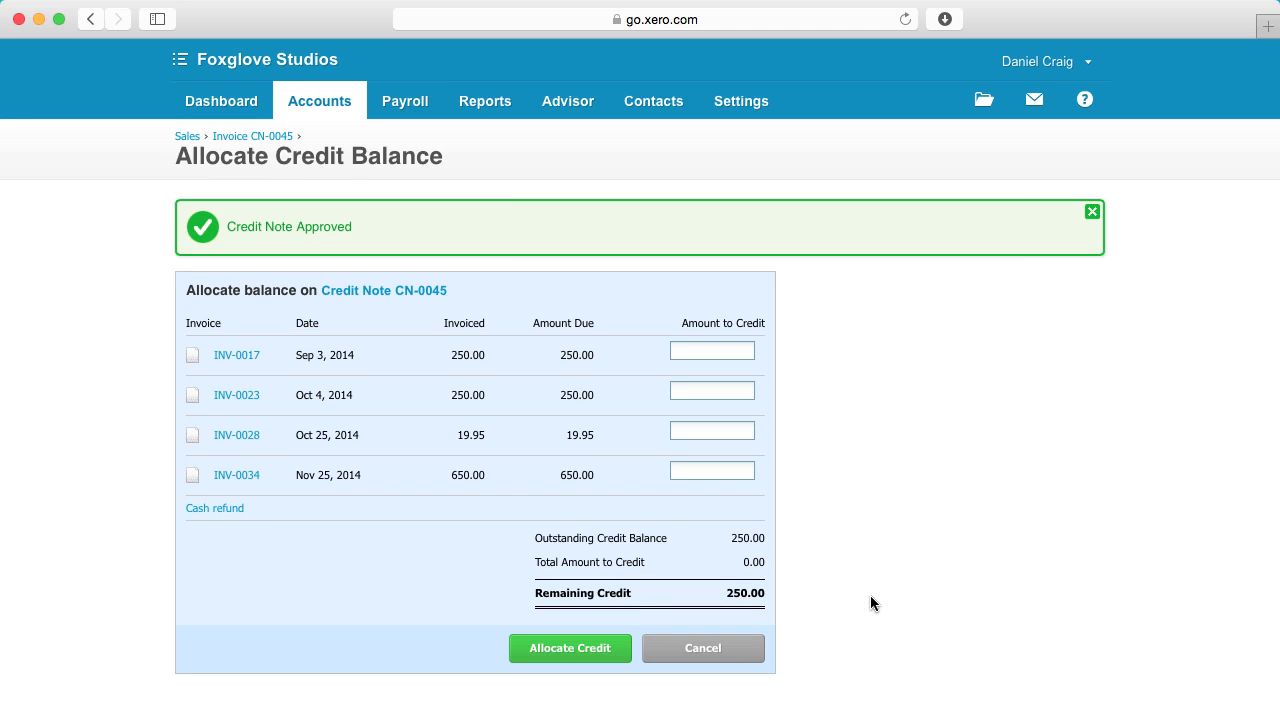
mouse_move(714, 656)
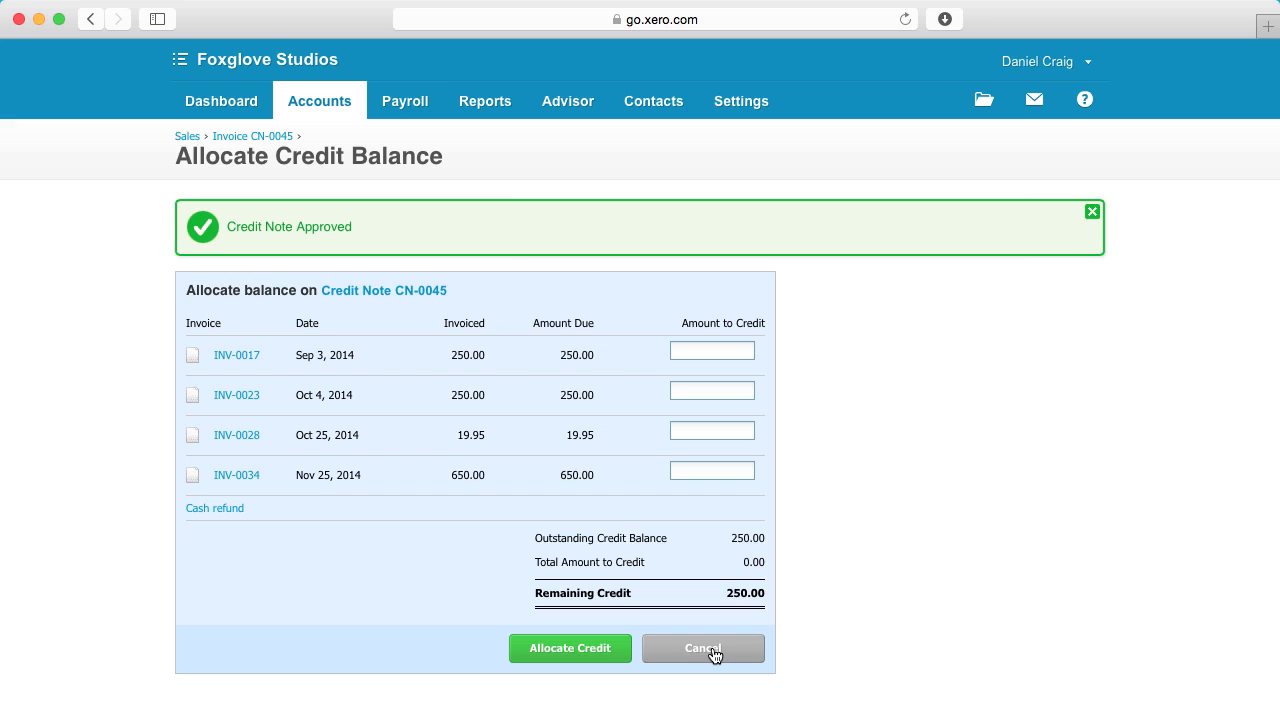
click(702, 648)
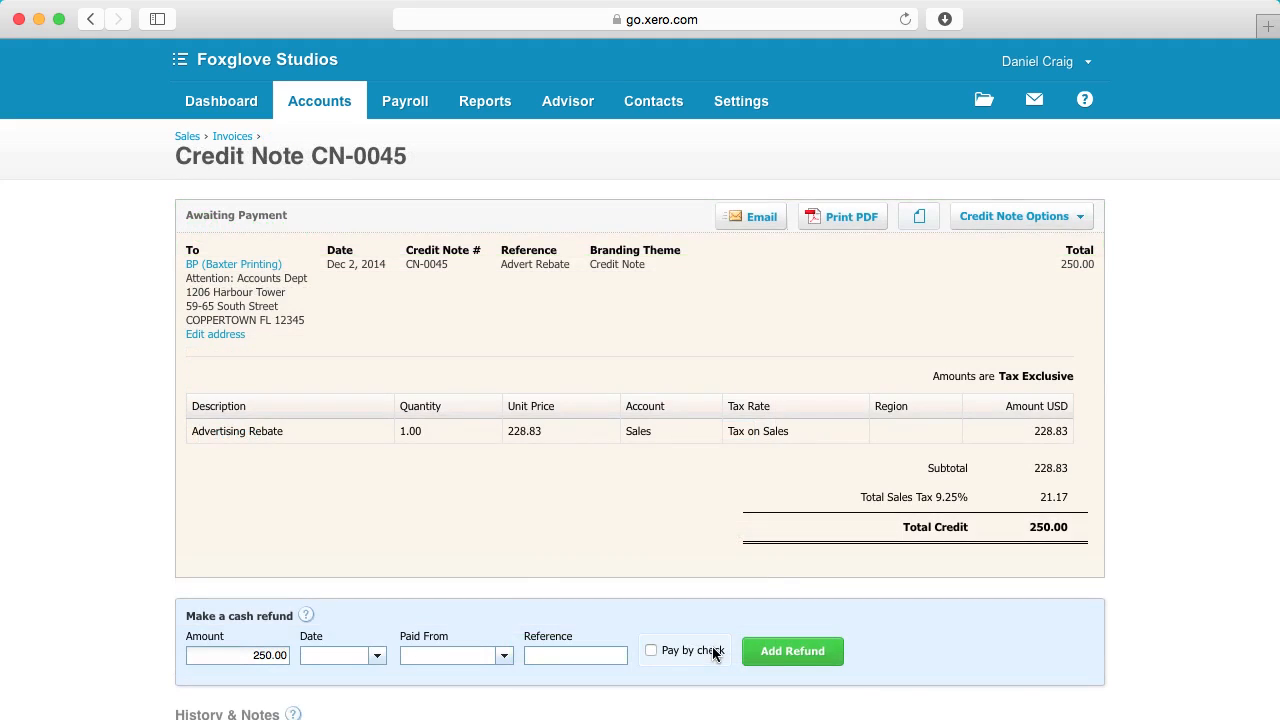
mouse_move(1012, 284)
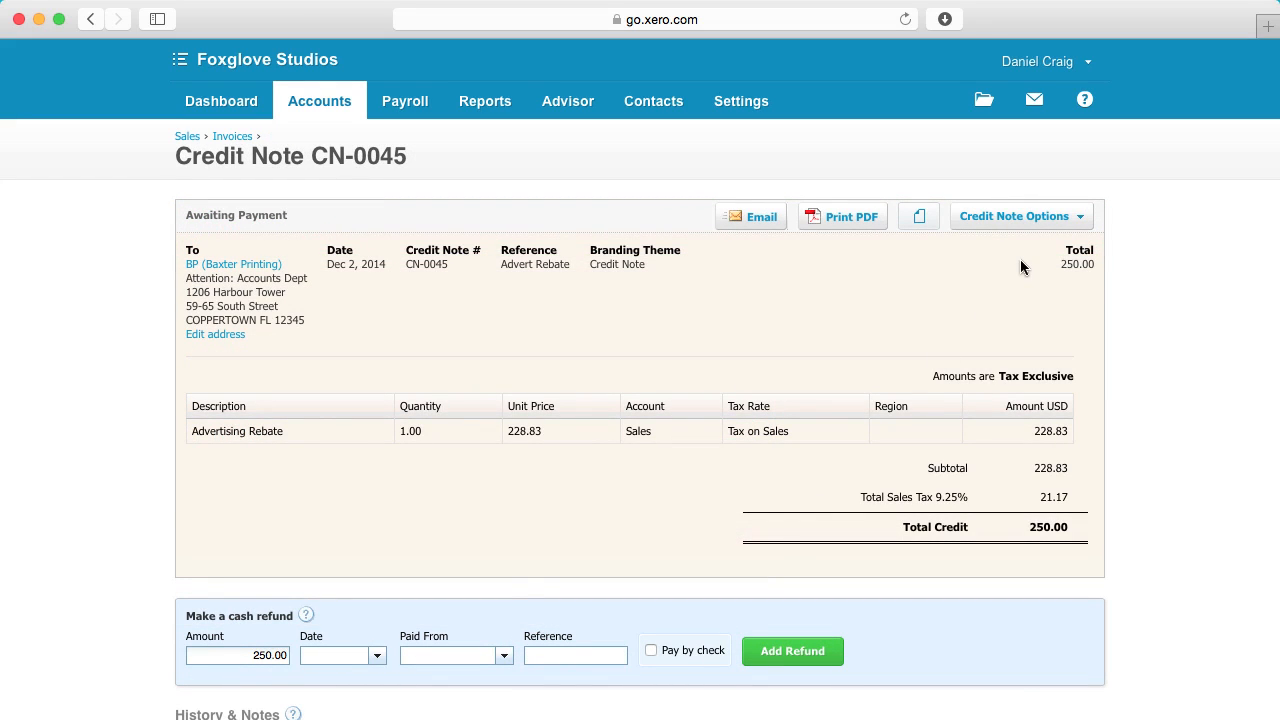
mouse_move(1048, 244)
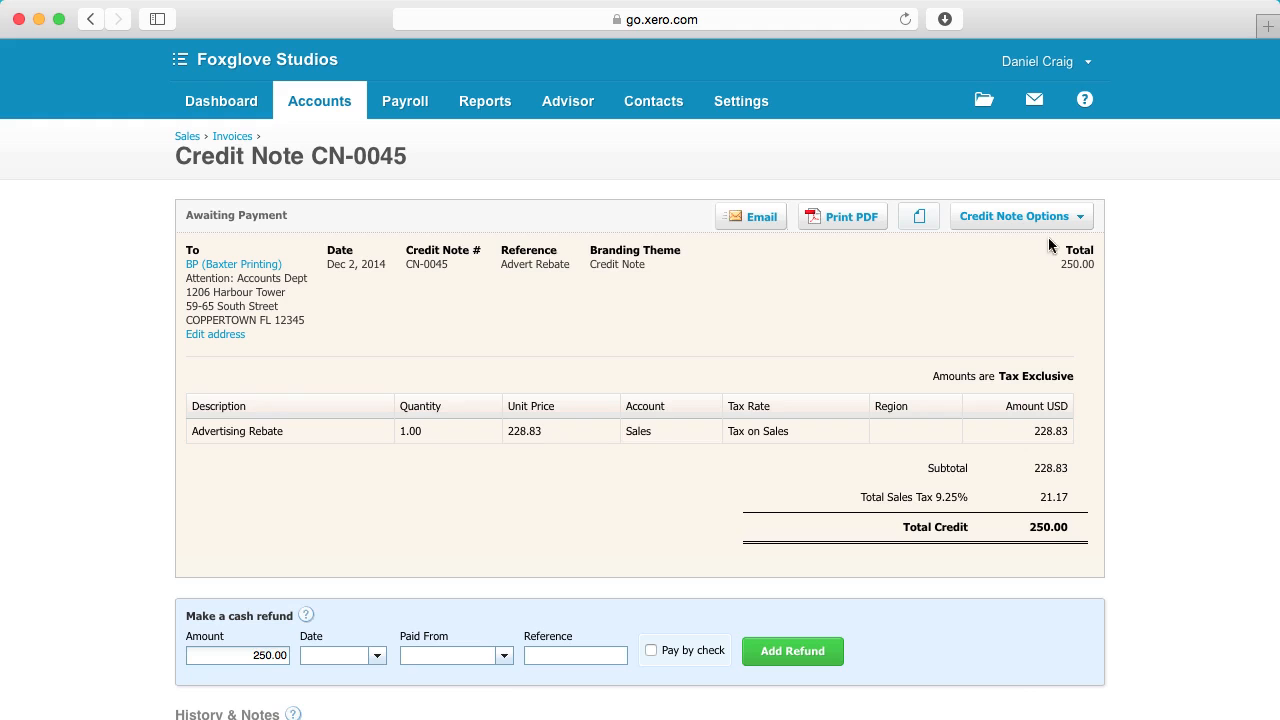
- Edit CN-0045 so its line posts to 600 - Advertising with Tax on Purchases (0%) and update it
click(1020, 216)
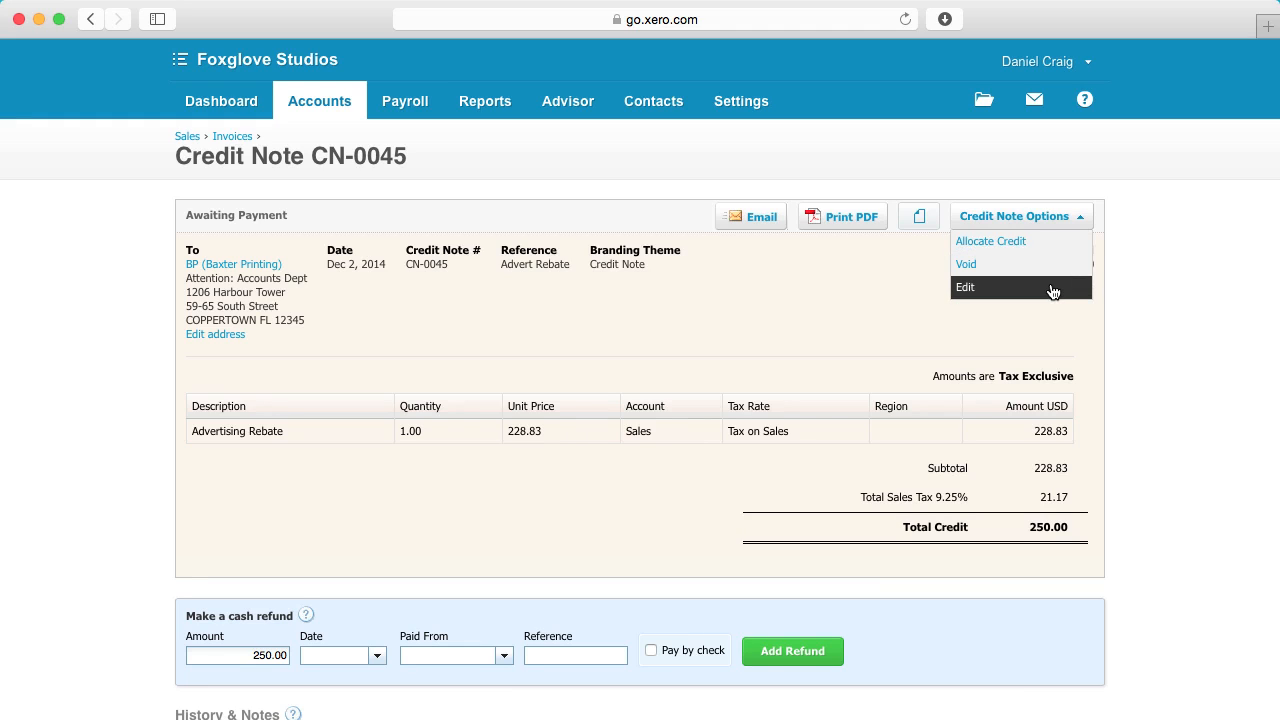
click(964, 288)
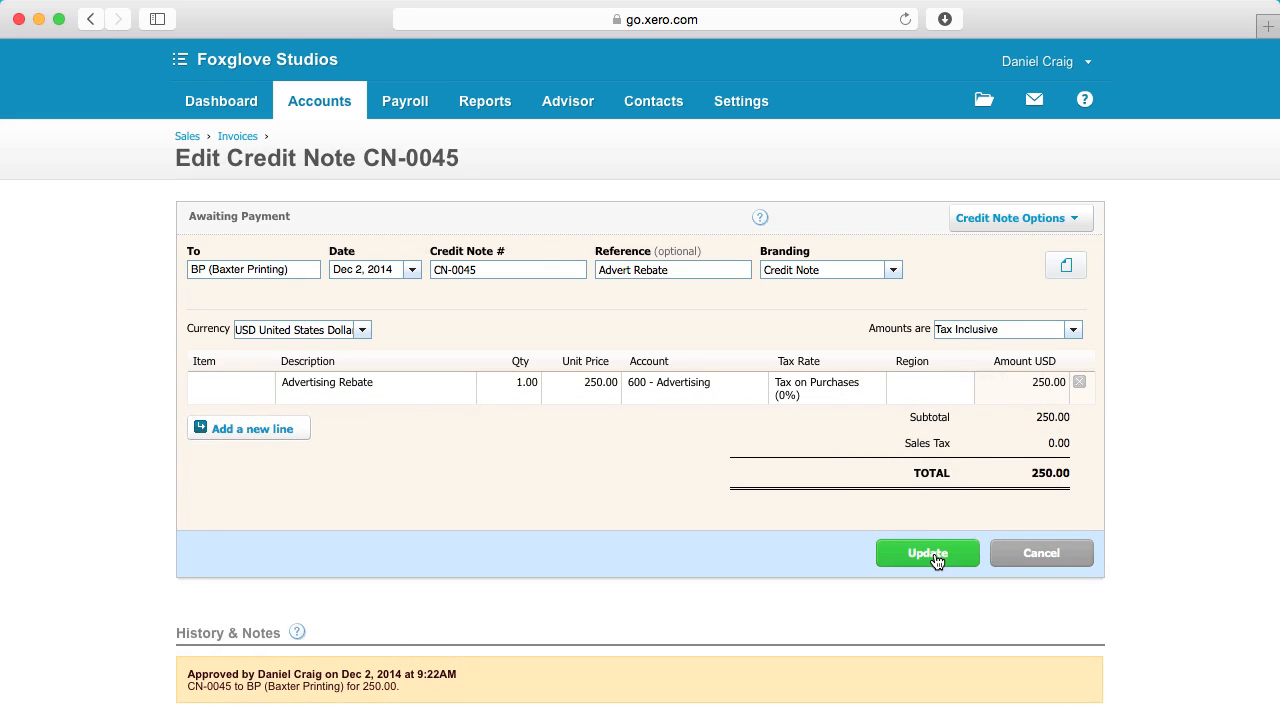
click(928, 552)
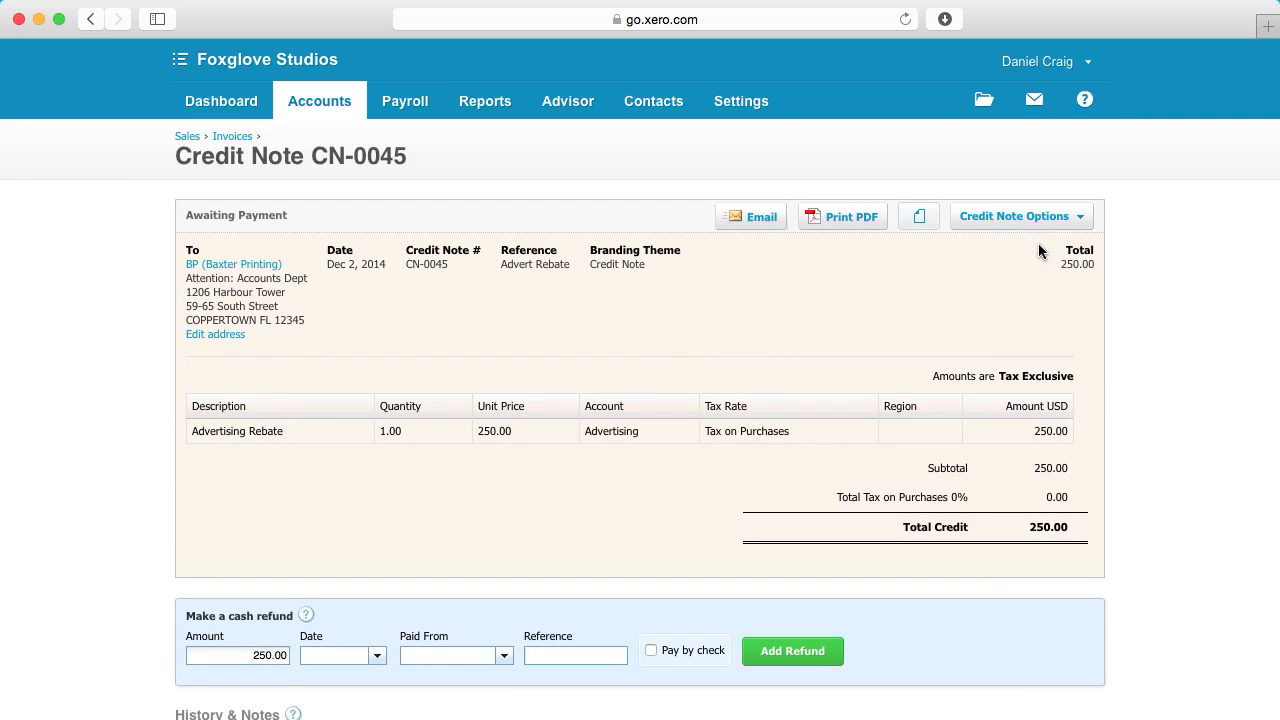
- Go to Allocate Credit for CN-0045 and enter 250 against invoice INV-0034
click(1020, 216)
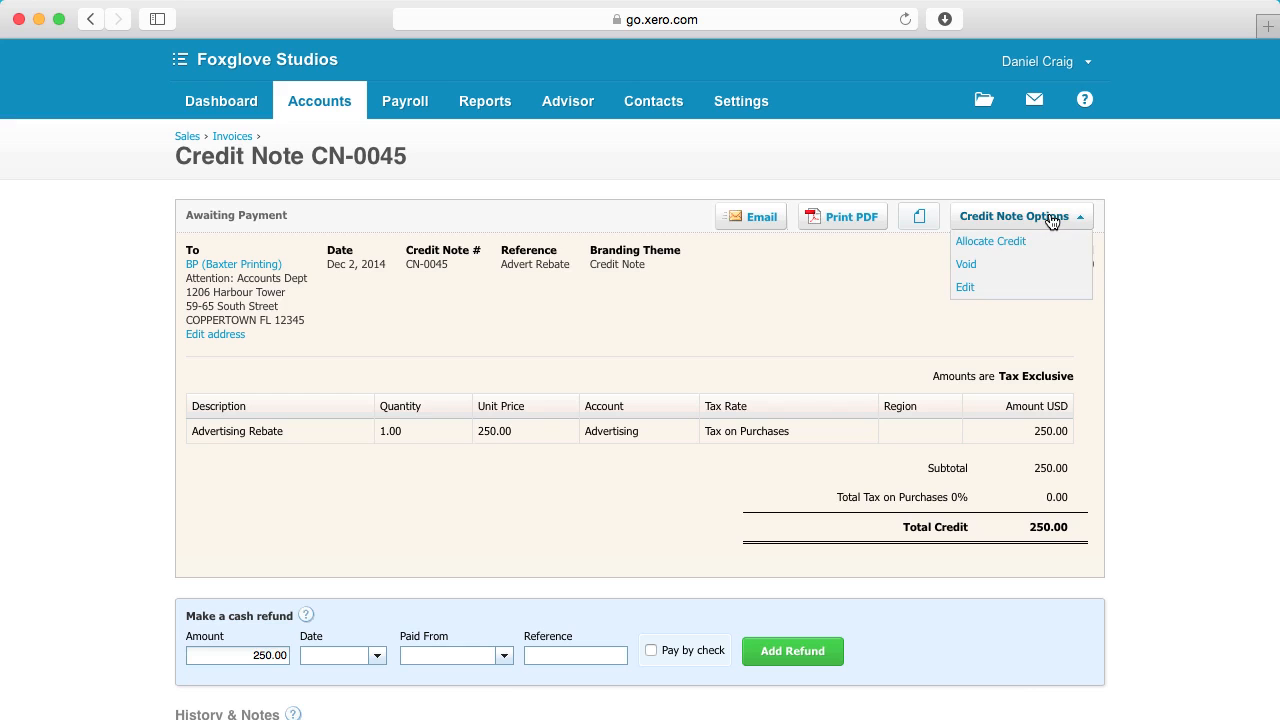
click(990, 240)
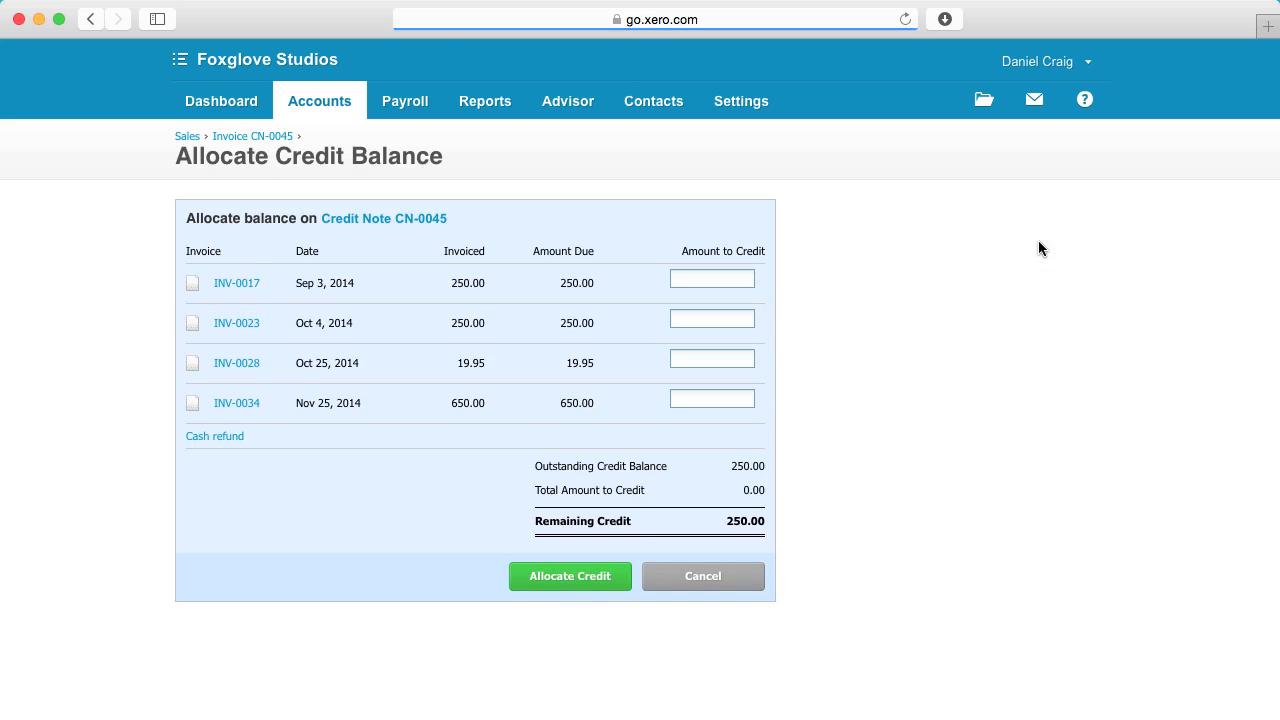
mouse_move(788, 392)
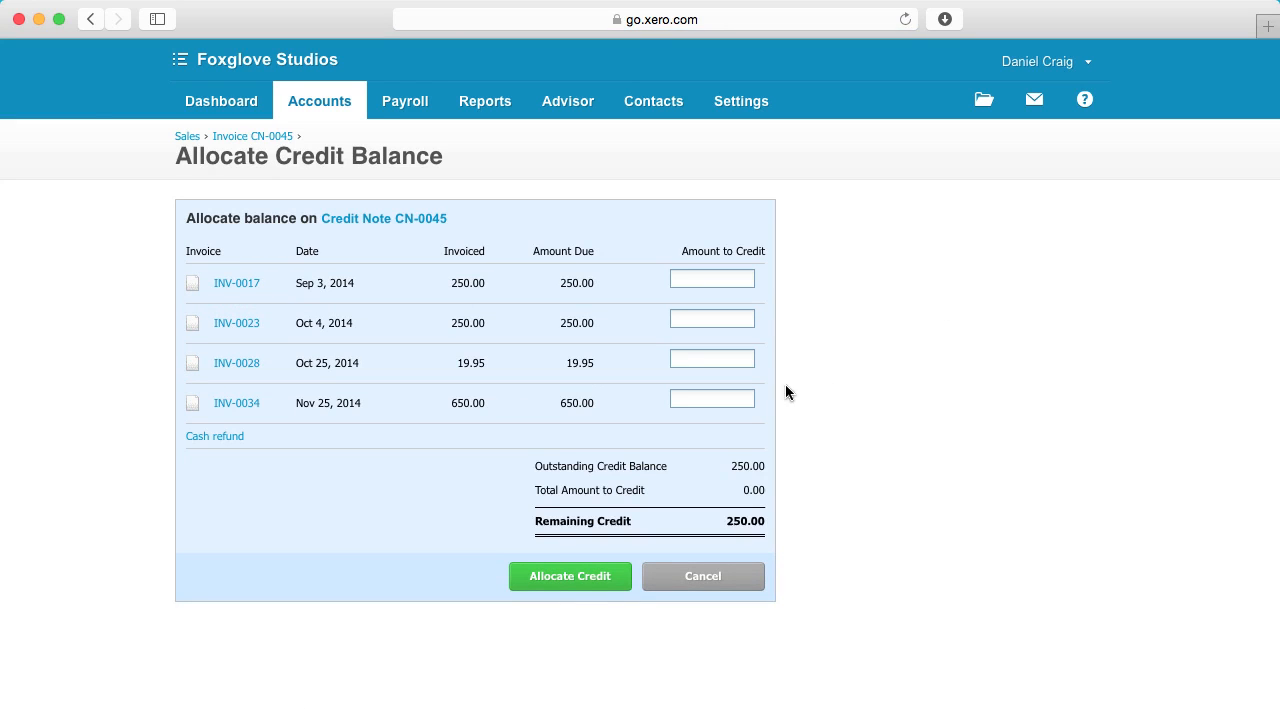
text(250)
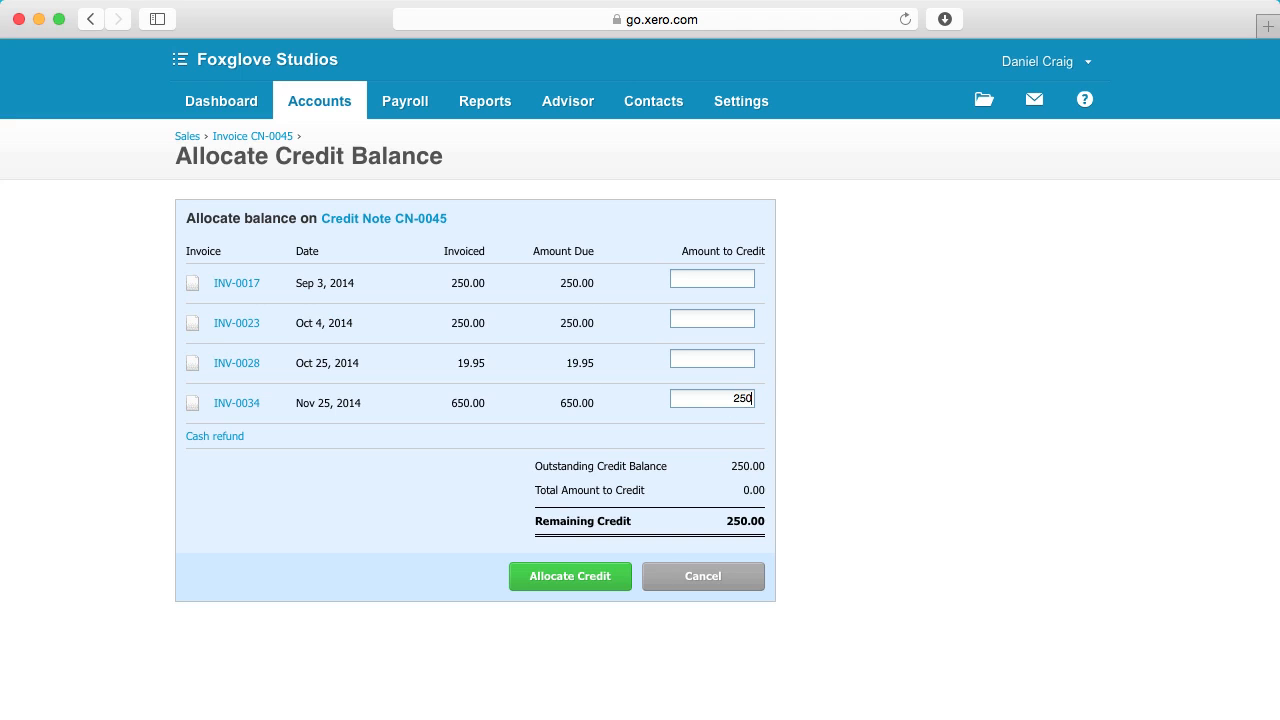